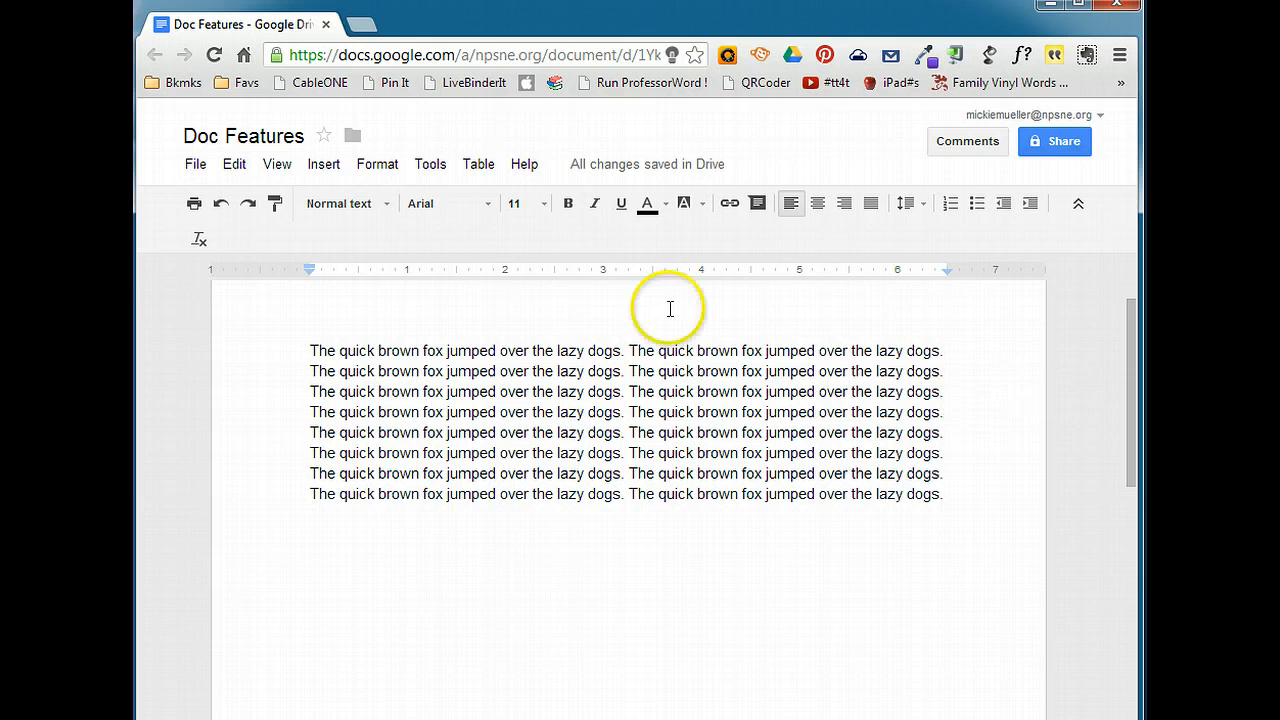
In Page setup, set the top margin to 2 and view the page colour choices.
{"action": "left_click", "coordinate": [195, 164]}
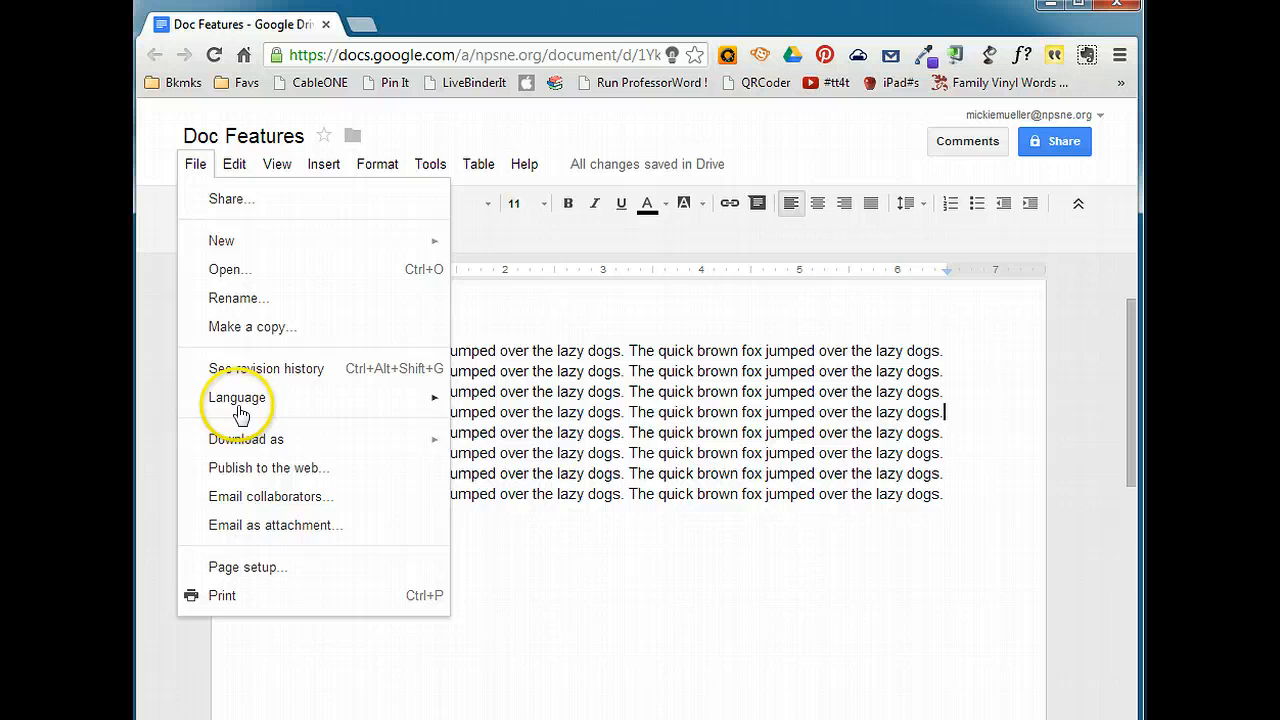
{"action": "left_click", "coordinate": [247, 567]}
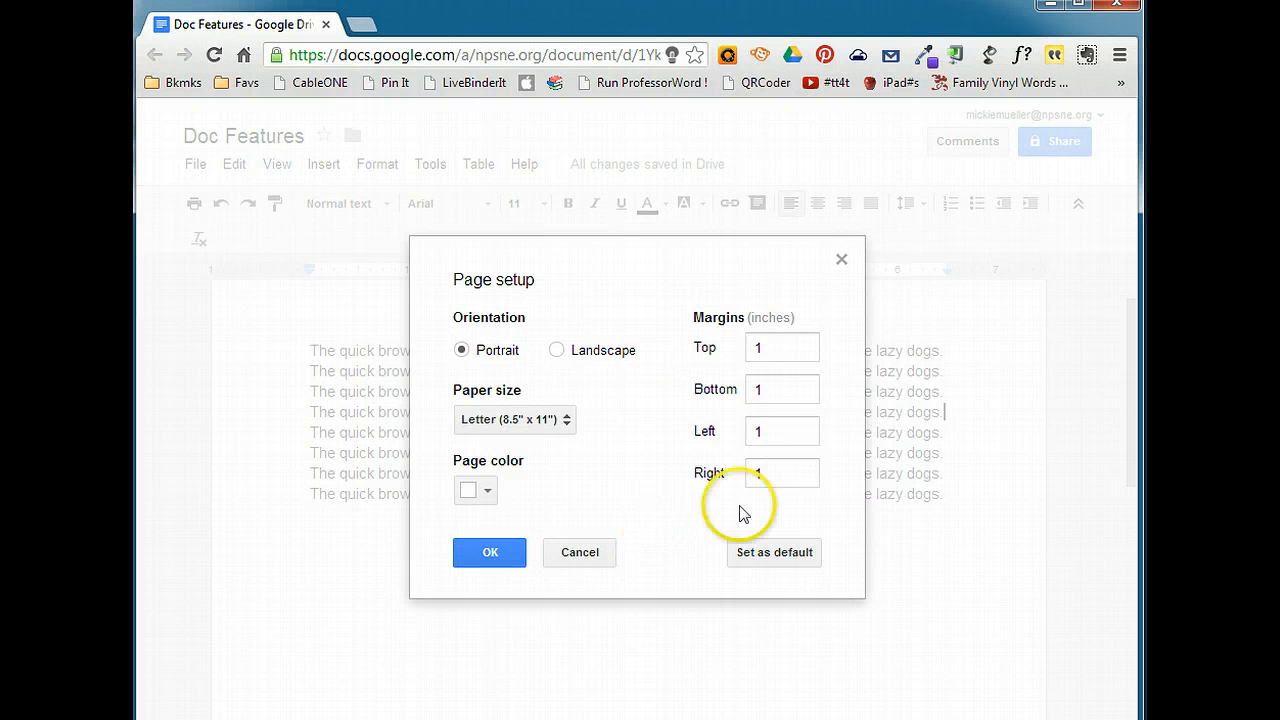
{"action": "left_click", "coordinate": [782, 347]}
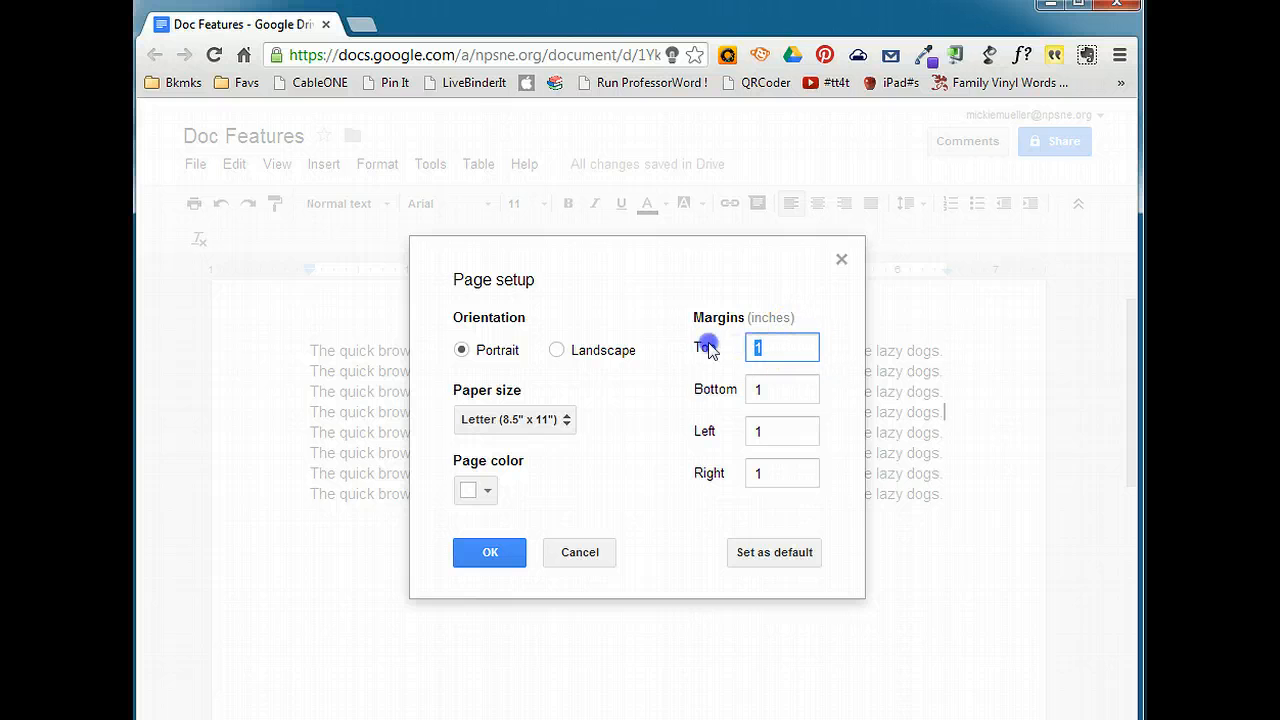
{"action": "type", "text": "2"}
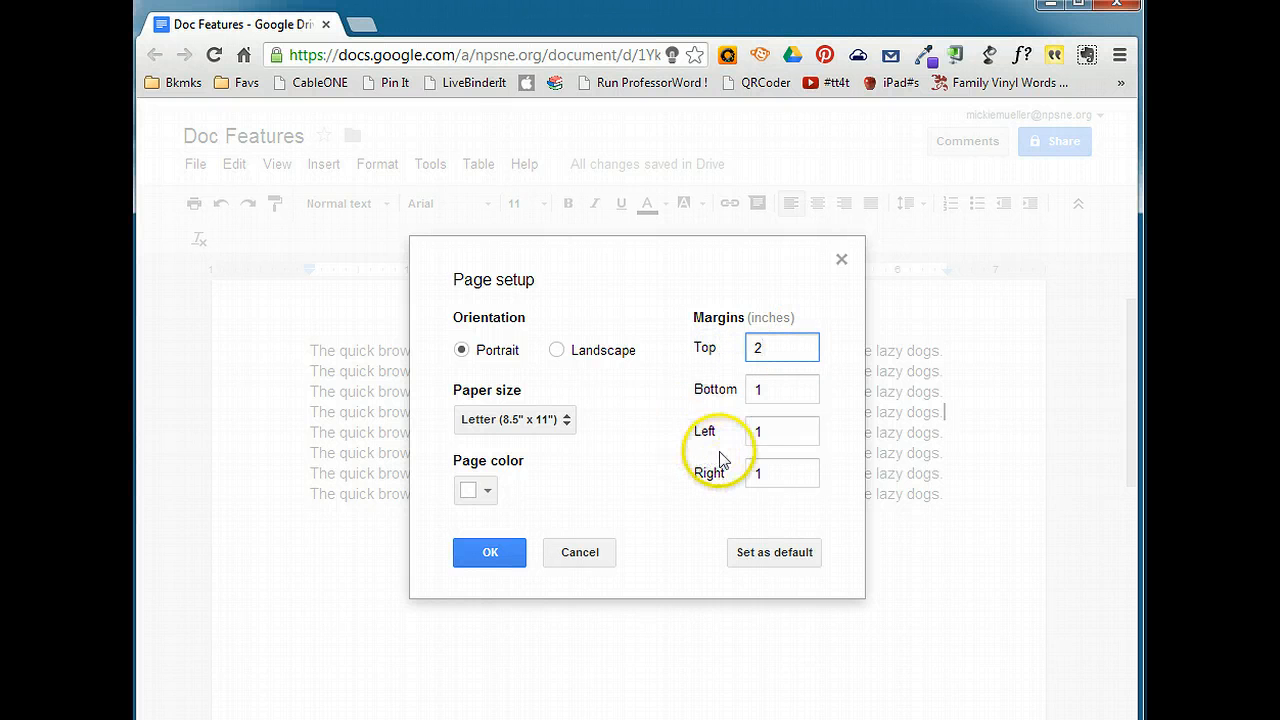
{"action": "left_click", "coordinate": [782, 347]}
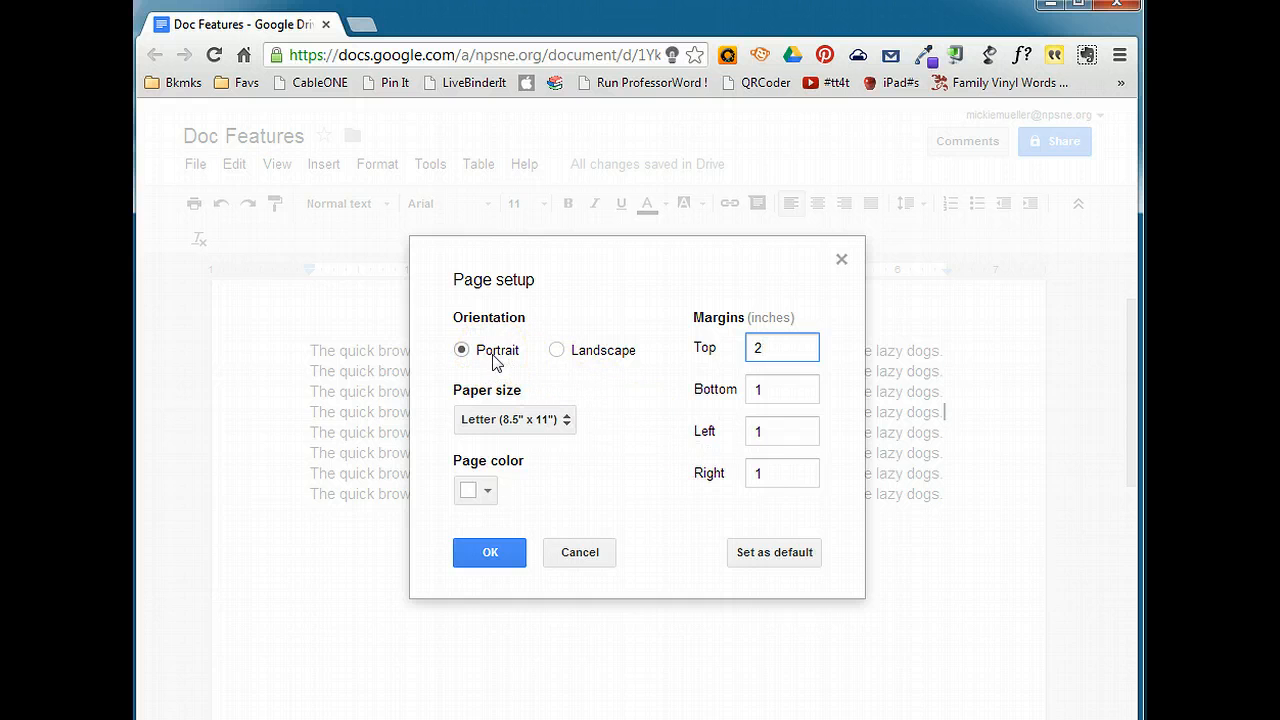
{"action": "mouse_move", "coordinate": [610, 355]}
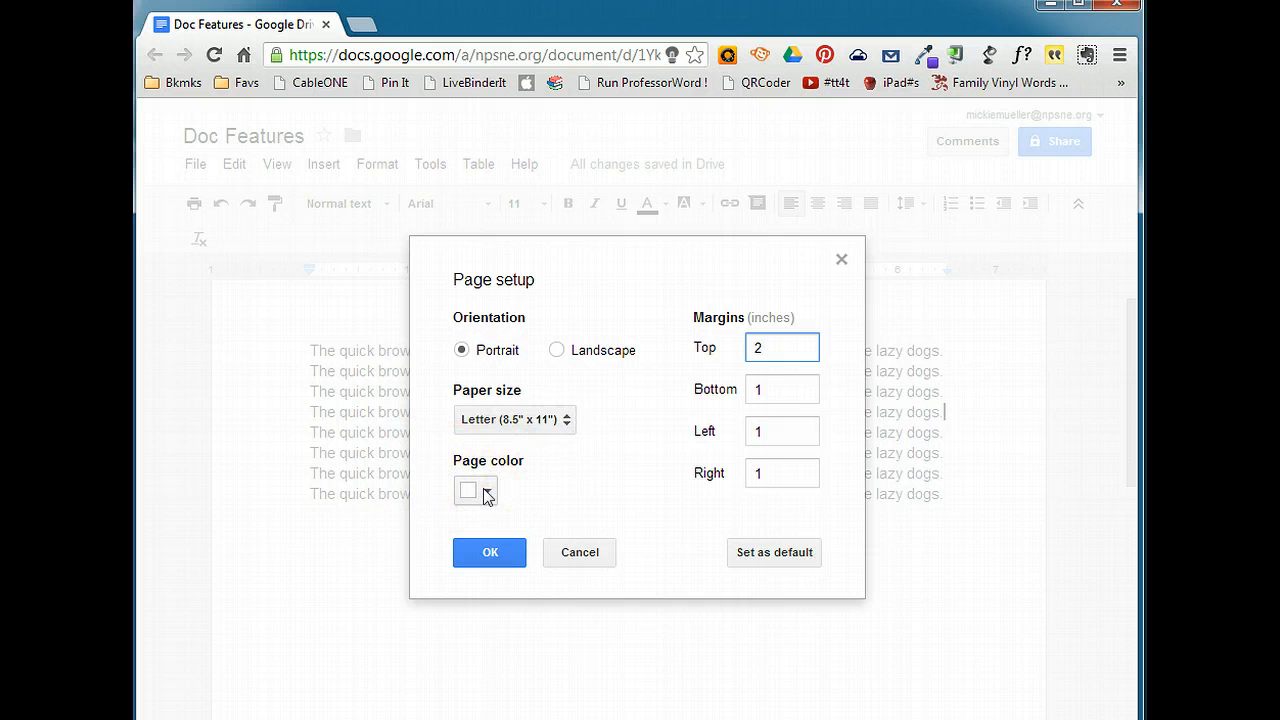
{"action": "left_click", "coordinate": [489, 552]}
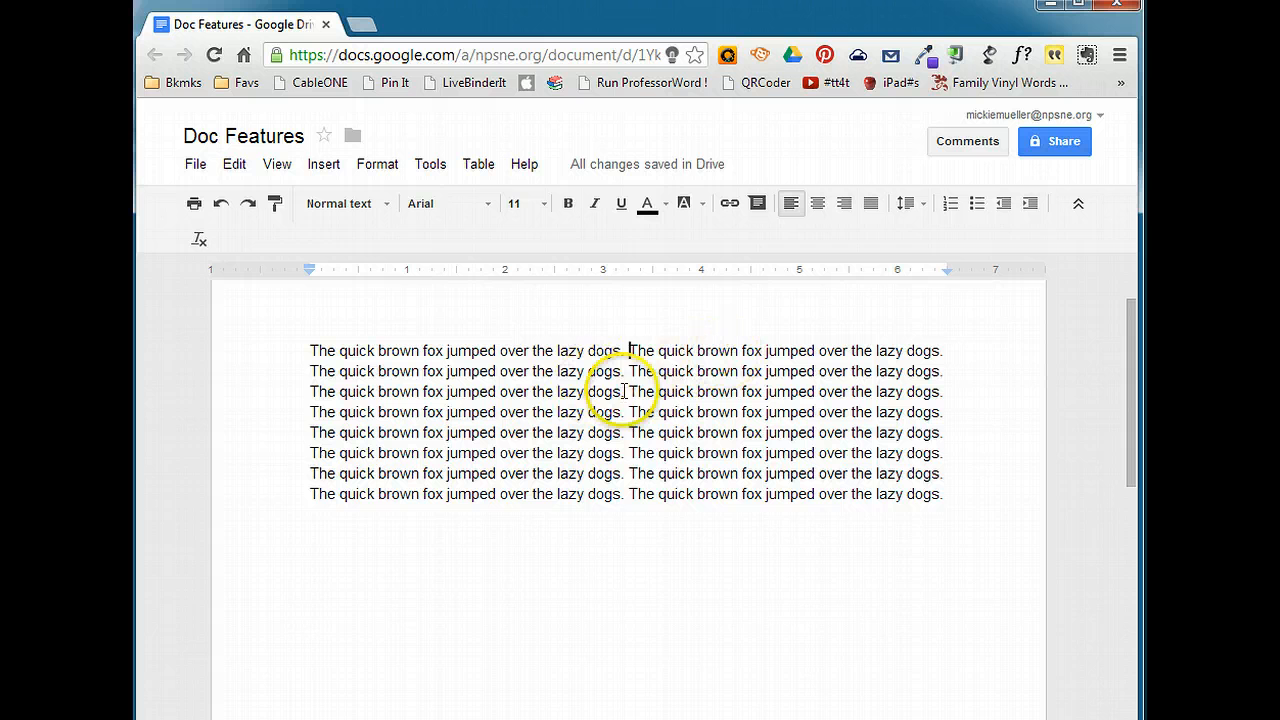
{"action": "mouse_move", "coordinate": [680, 385]}
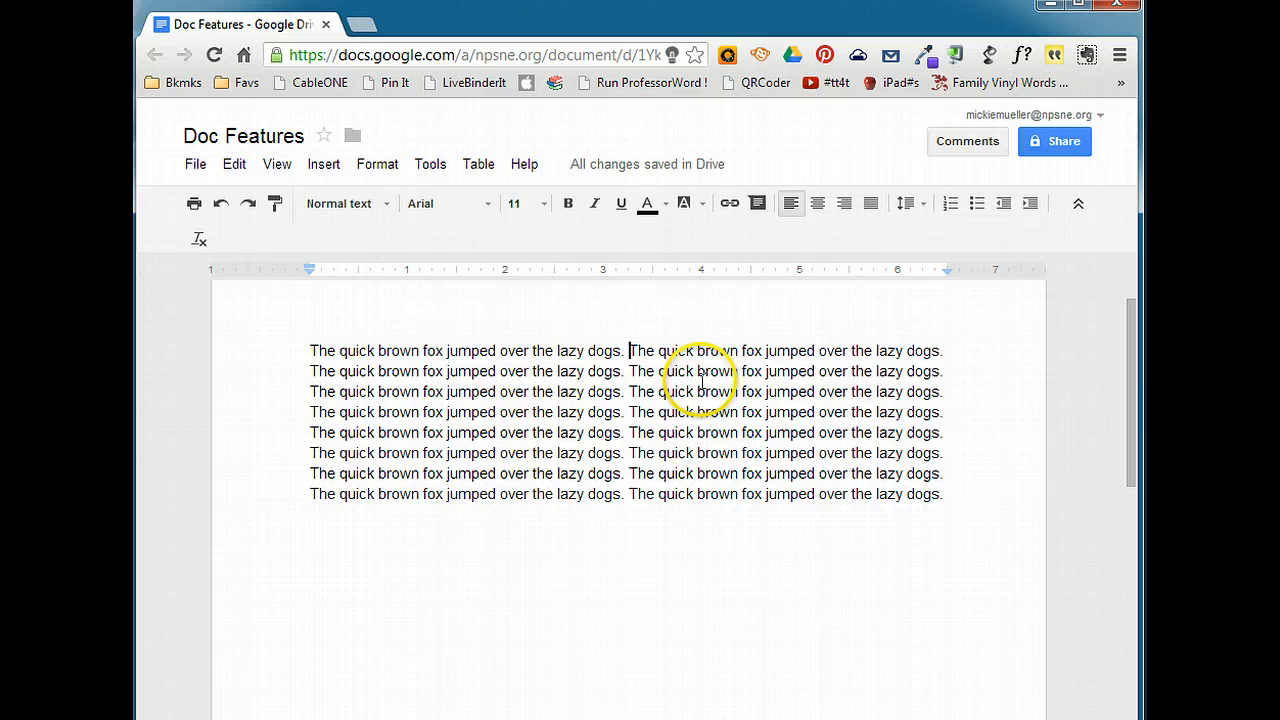
After the first sentence, insert an image and browse to upload one from the computer.
{"action": "left_click", "coordinate": [323, 164]}
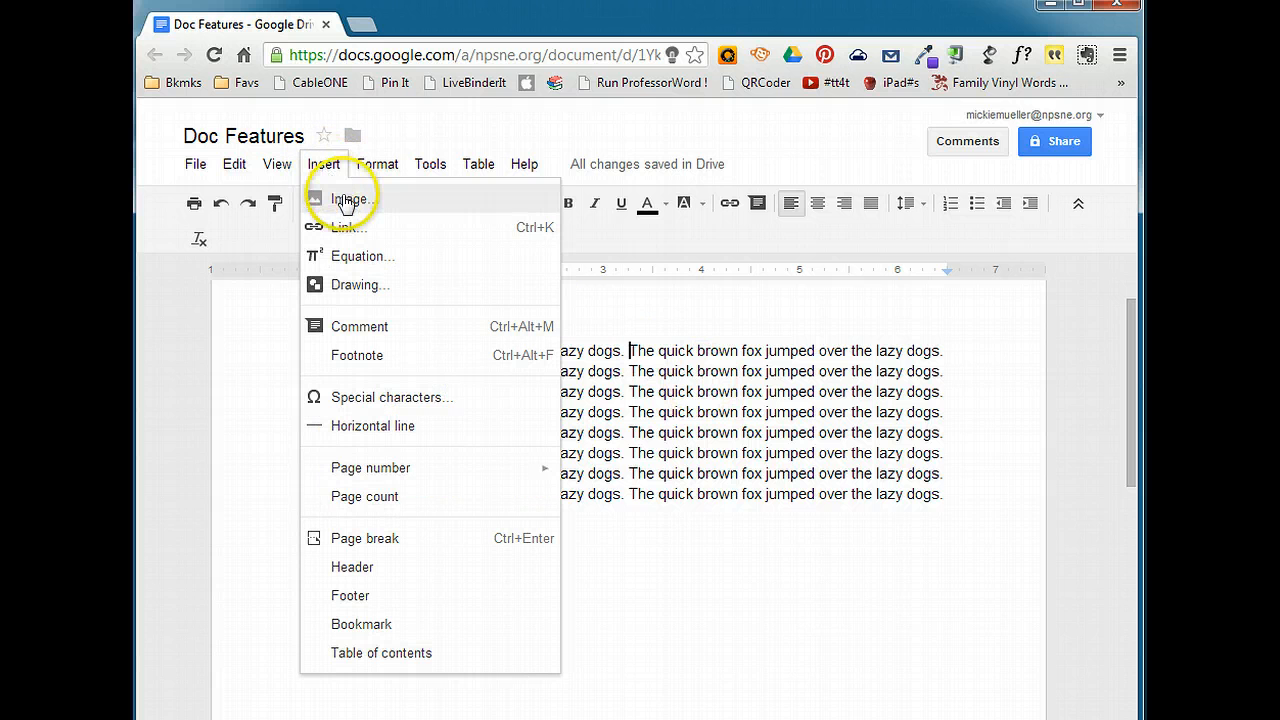
{"action": "left_click", "coordinate": [348, 199]}
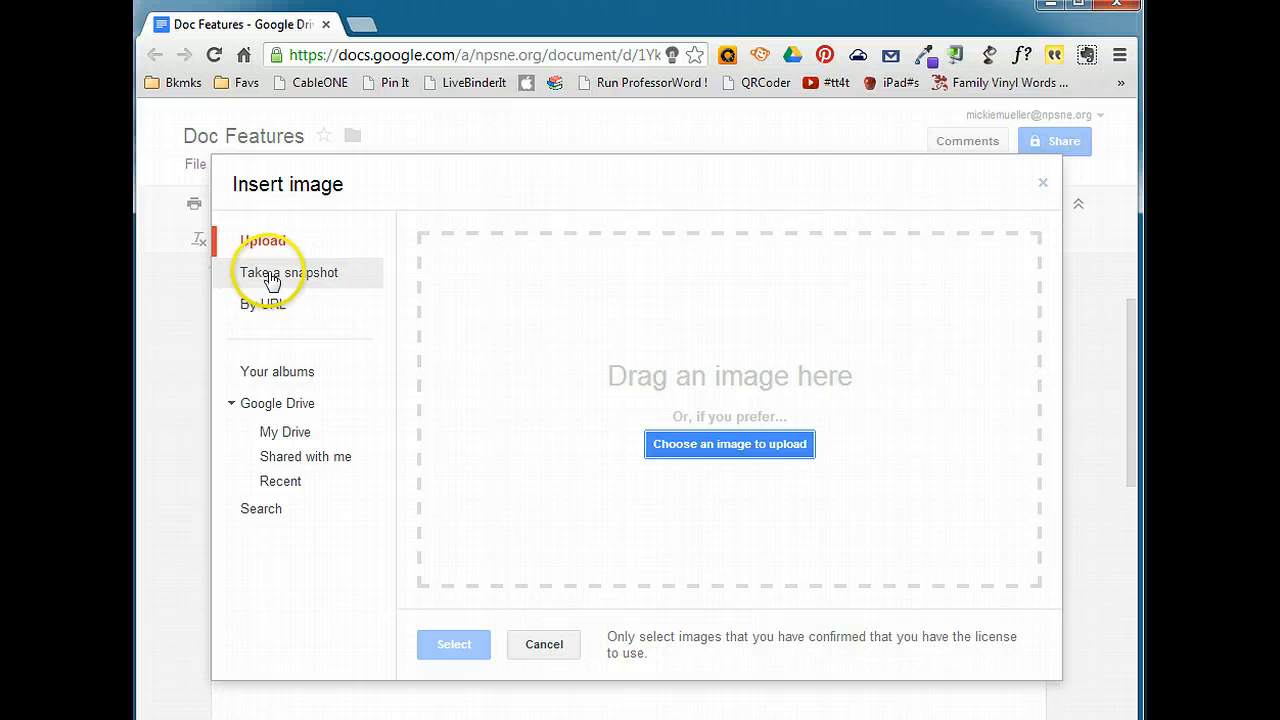
{"action": "mouse_move", "coordinate": [249, 312]}
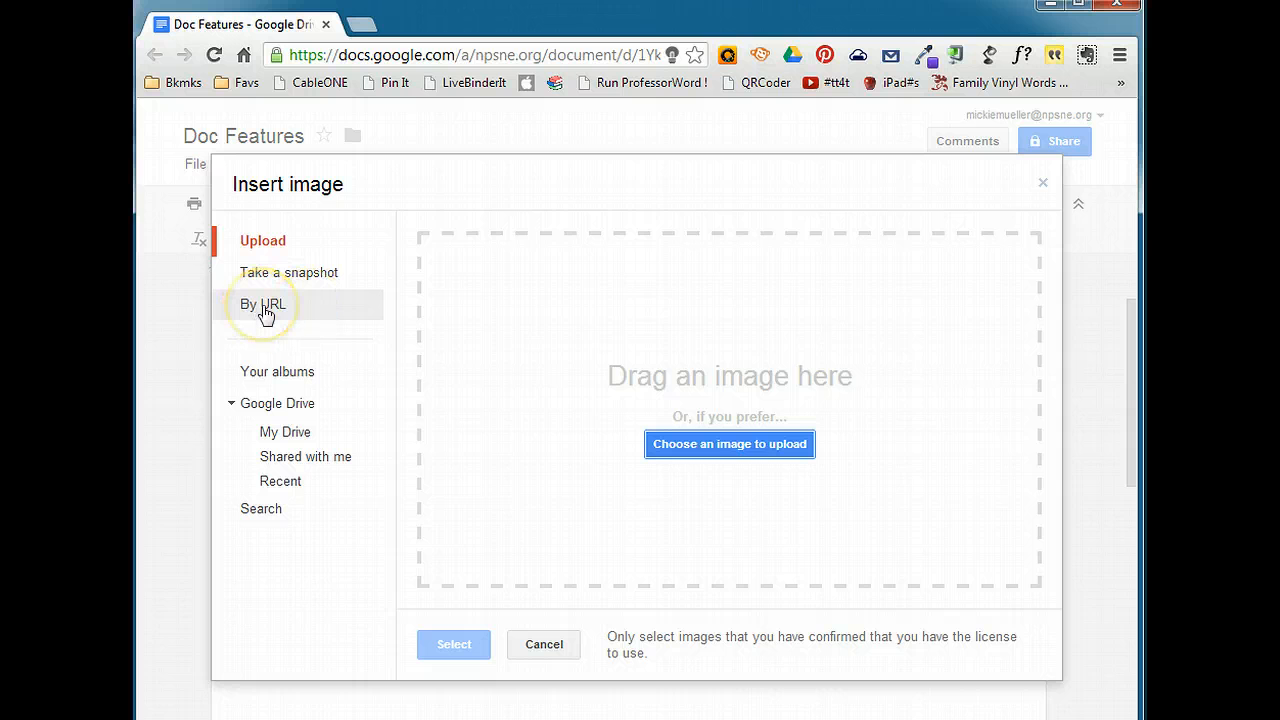
{"action": "mouse_move", "coordinate": [275, 378]}
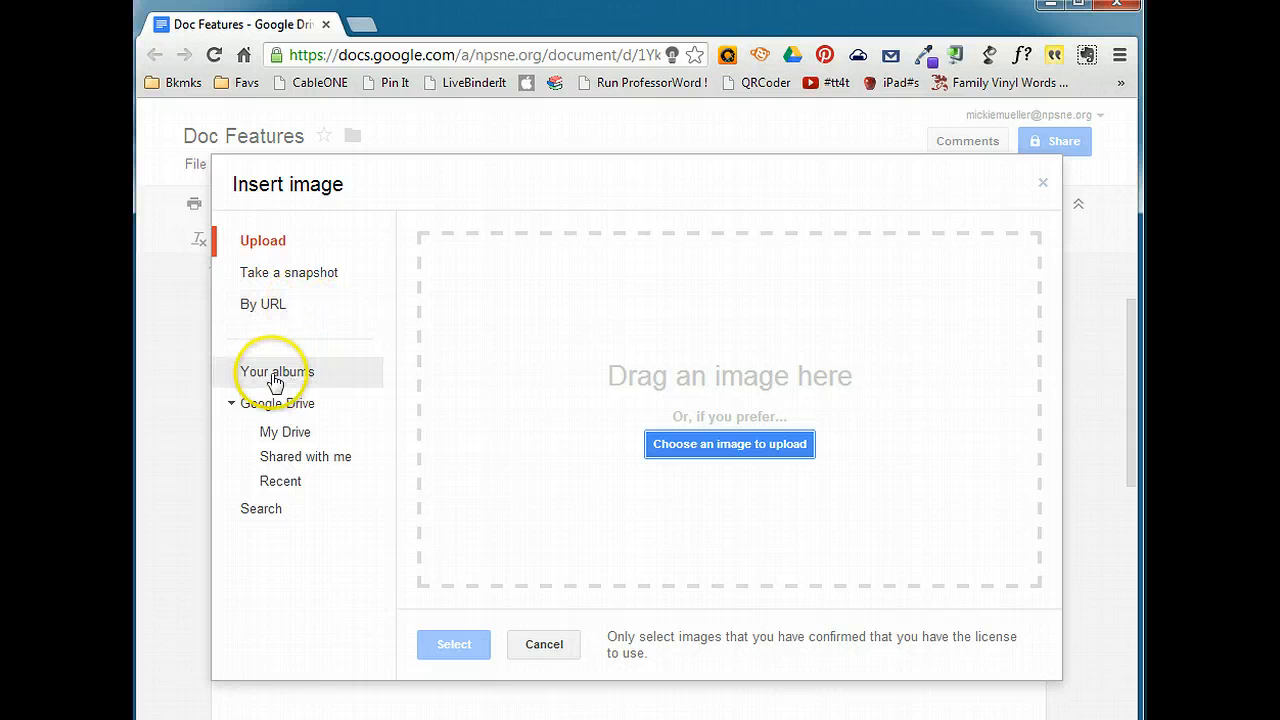
{"action": "mouse_move", "coordinate": [348, 360]}
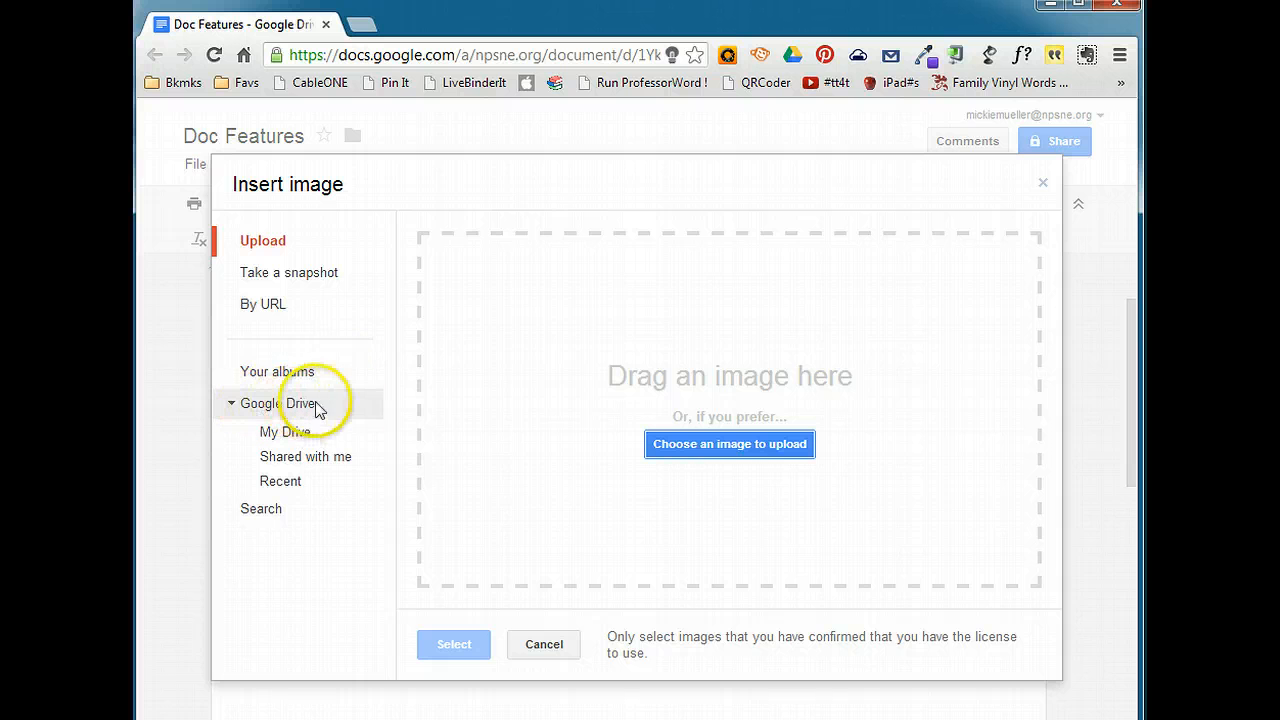
{"action": "left_click", "coordinate": [262, 508]}
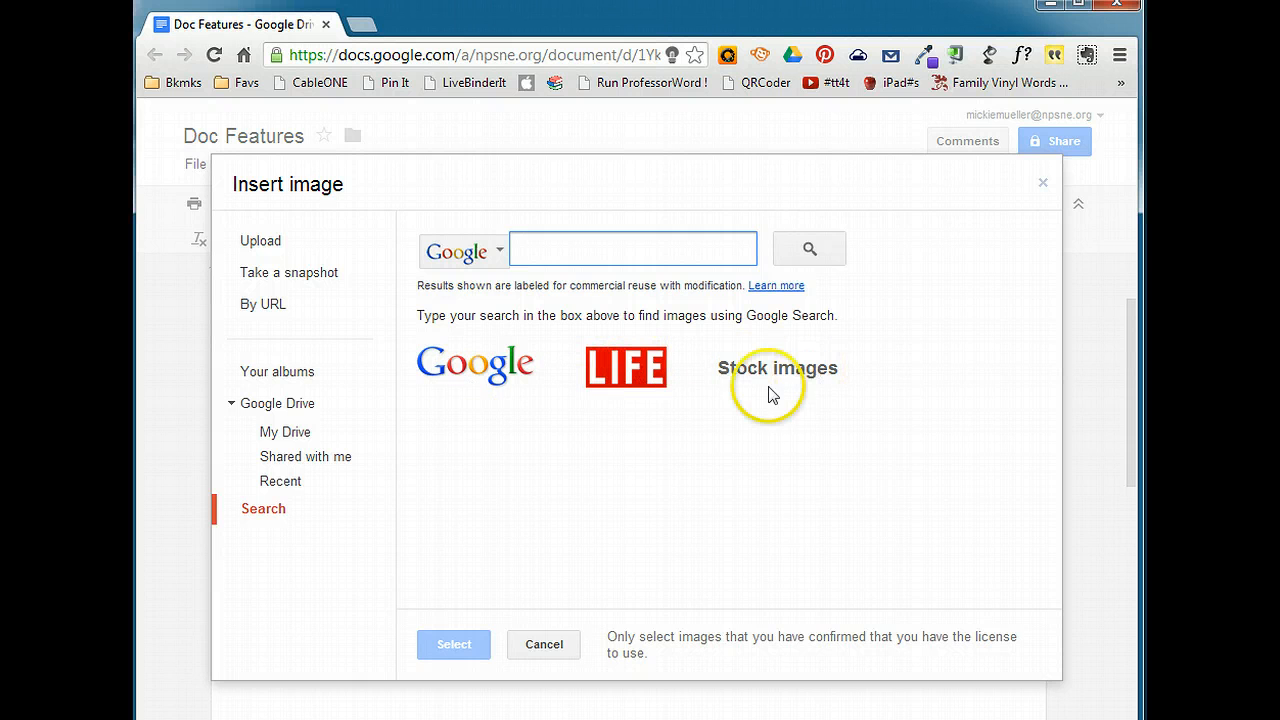
{"action": "left_click", "coordinate": [261, 240]}
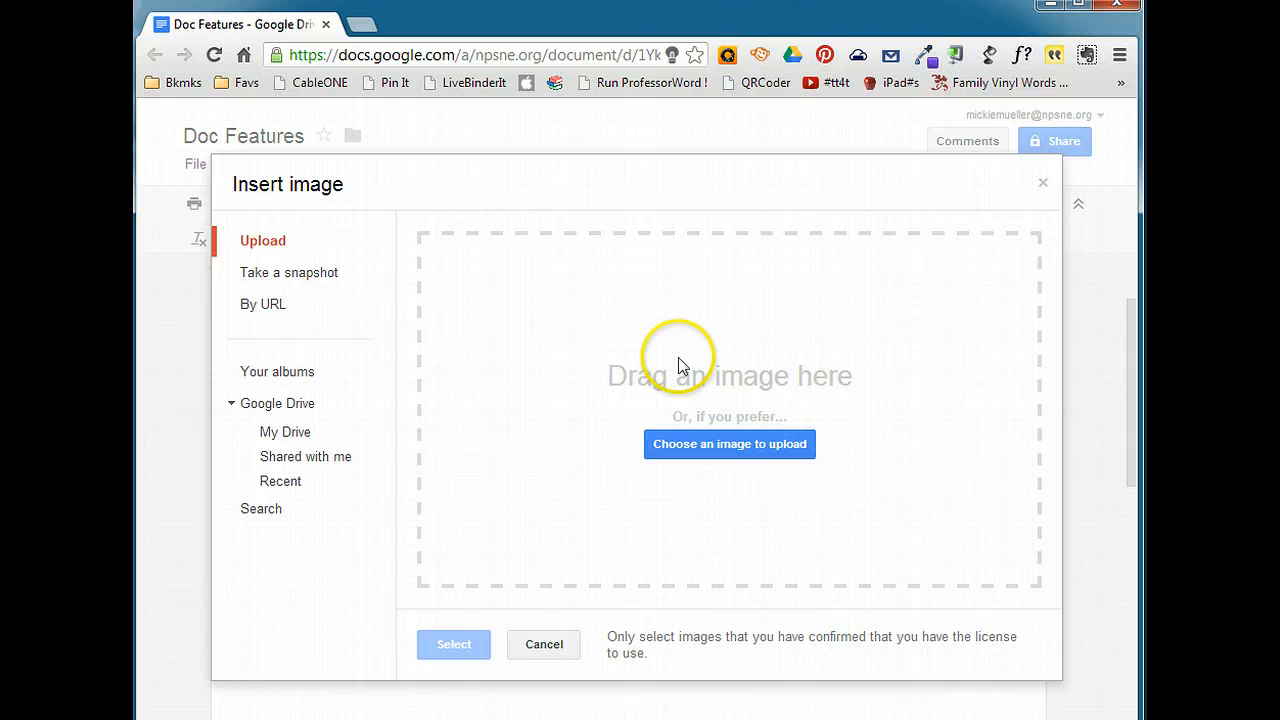
{"action": "mouse_move", "coordinate": [540, 350]}
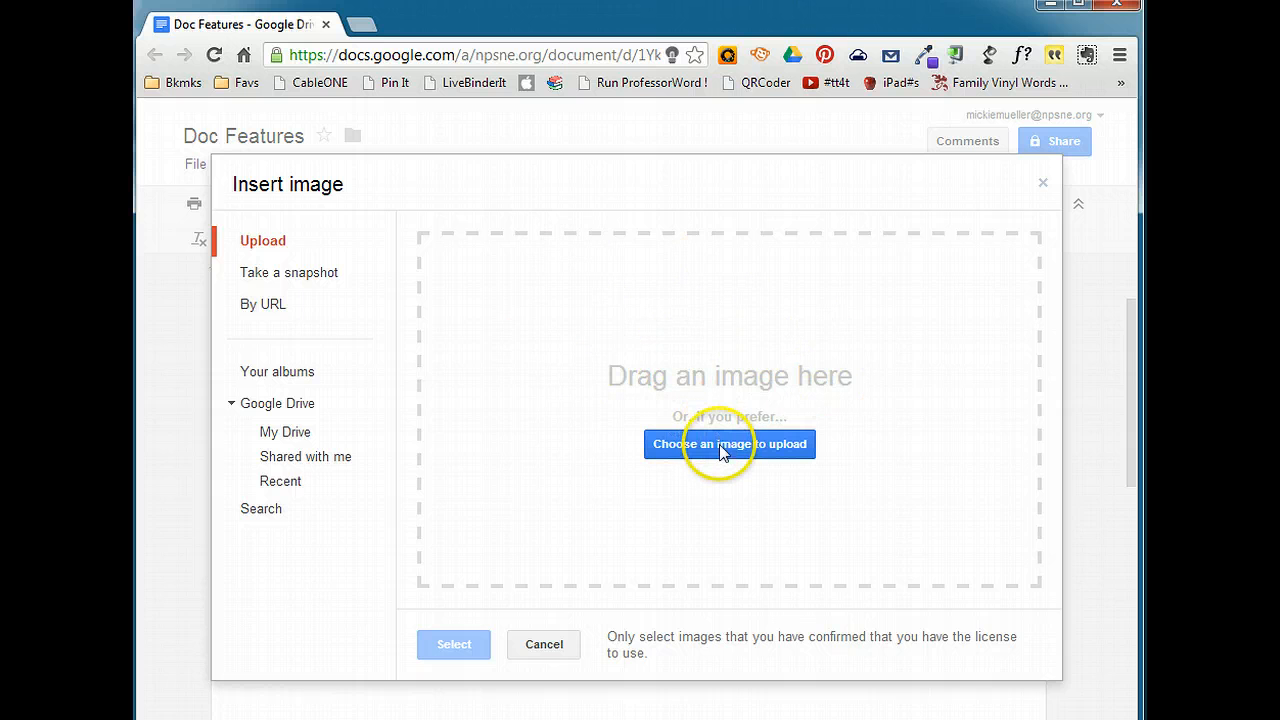
{"action": "left_click", "coordinate": [729, 444]}
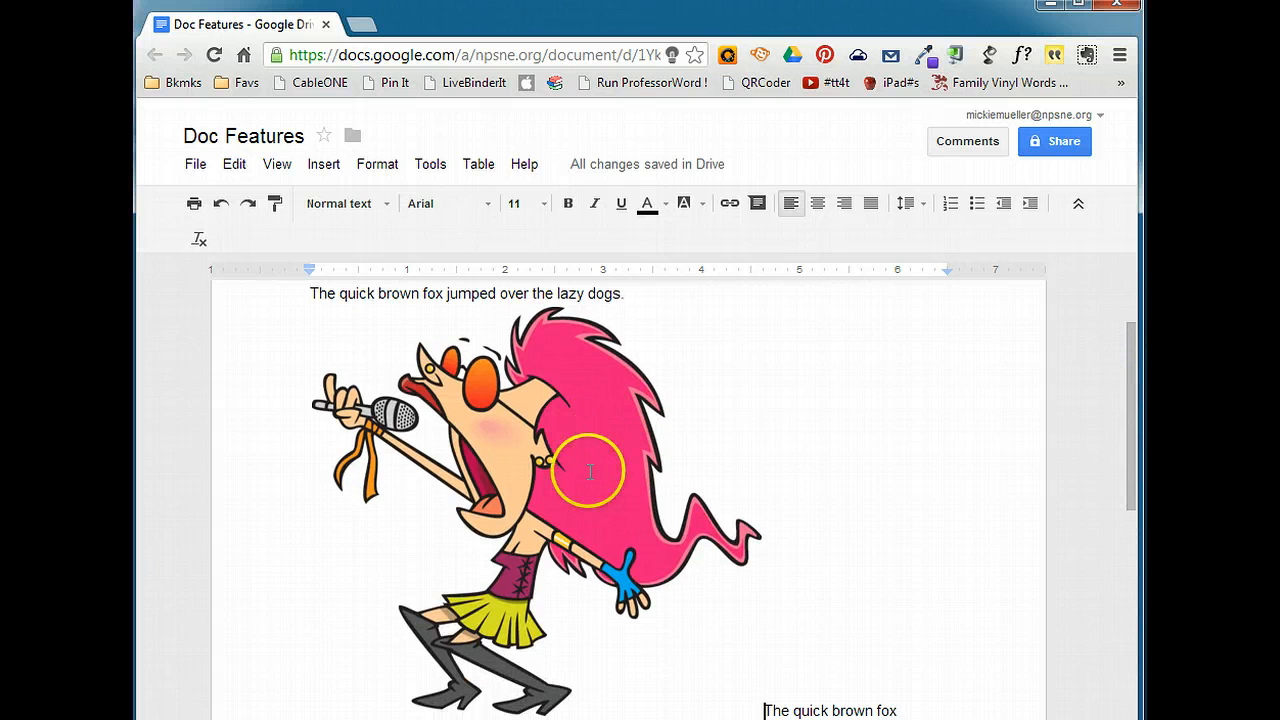
Shrink the singer cartoon to a much smaller size by dragging its corner.
{"action": "left_click", "coordinate": [589, 471]}
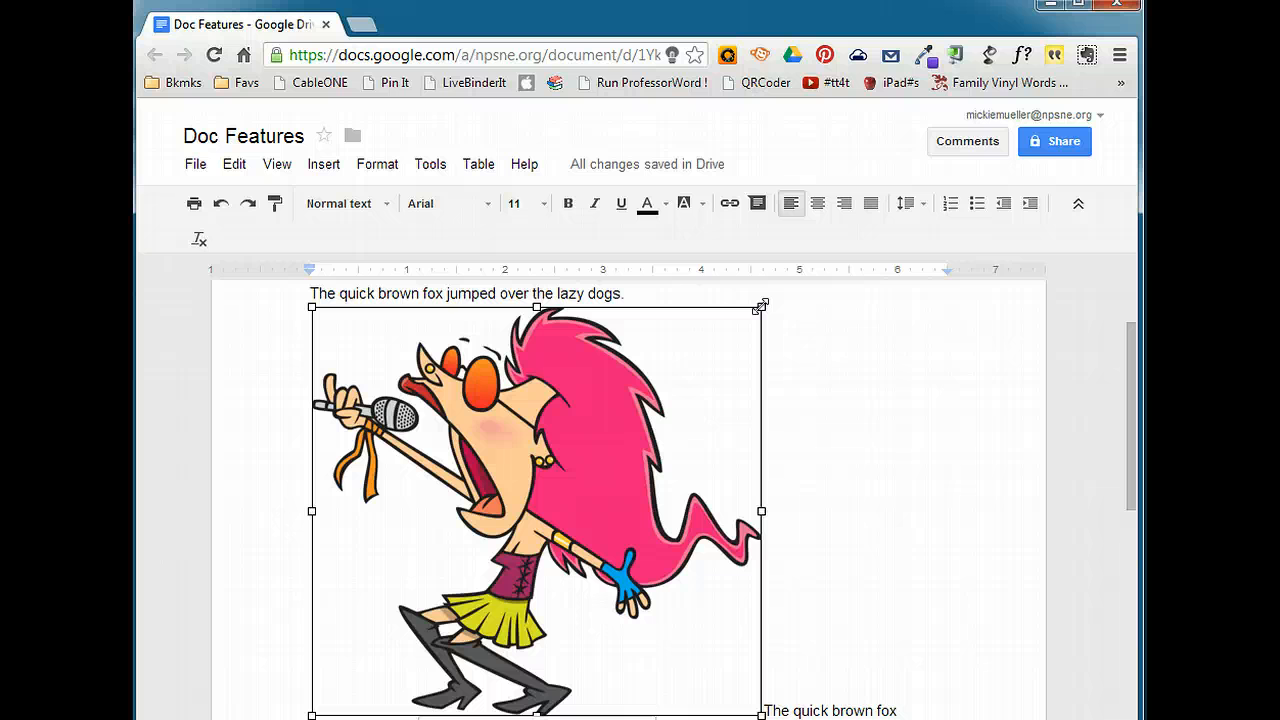
{"action": "left_click_drag", "start_coordinate": [762, 305], "coordinate": [695, 370]}
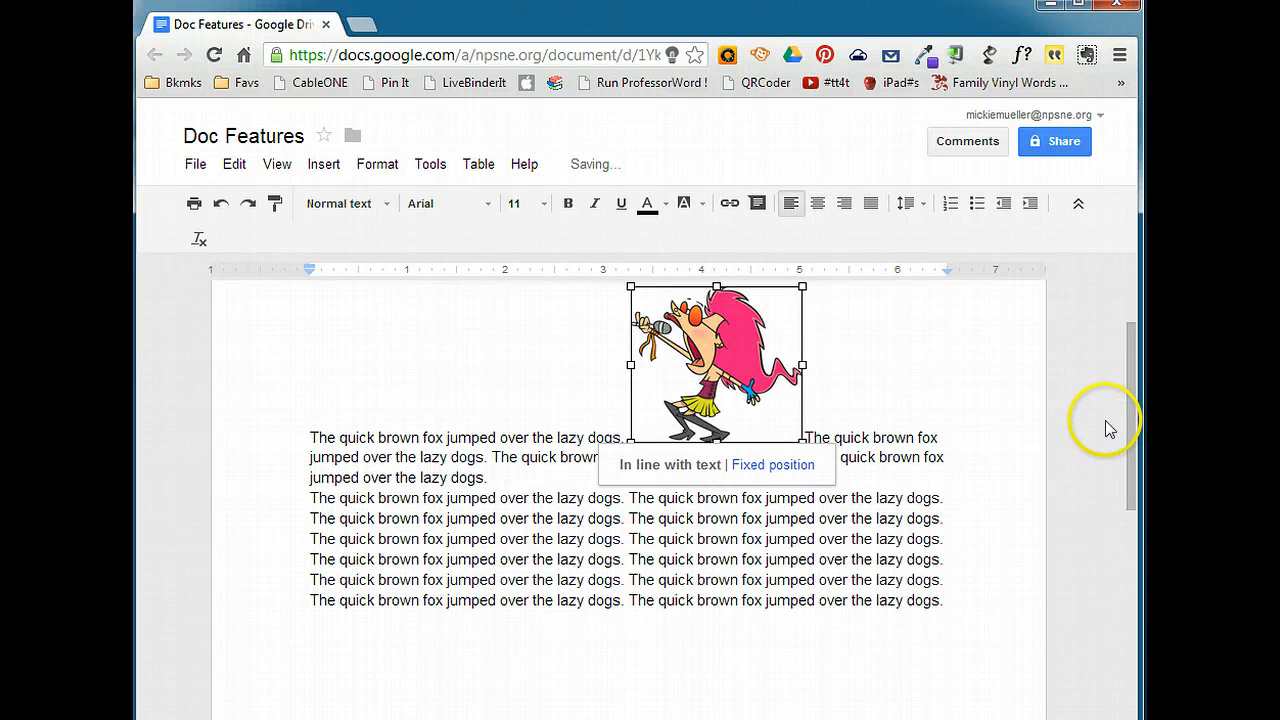
{"action": "mouse_move", "coordinate": [883, 631]}
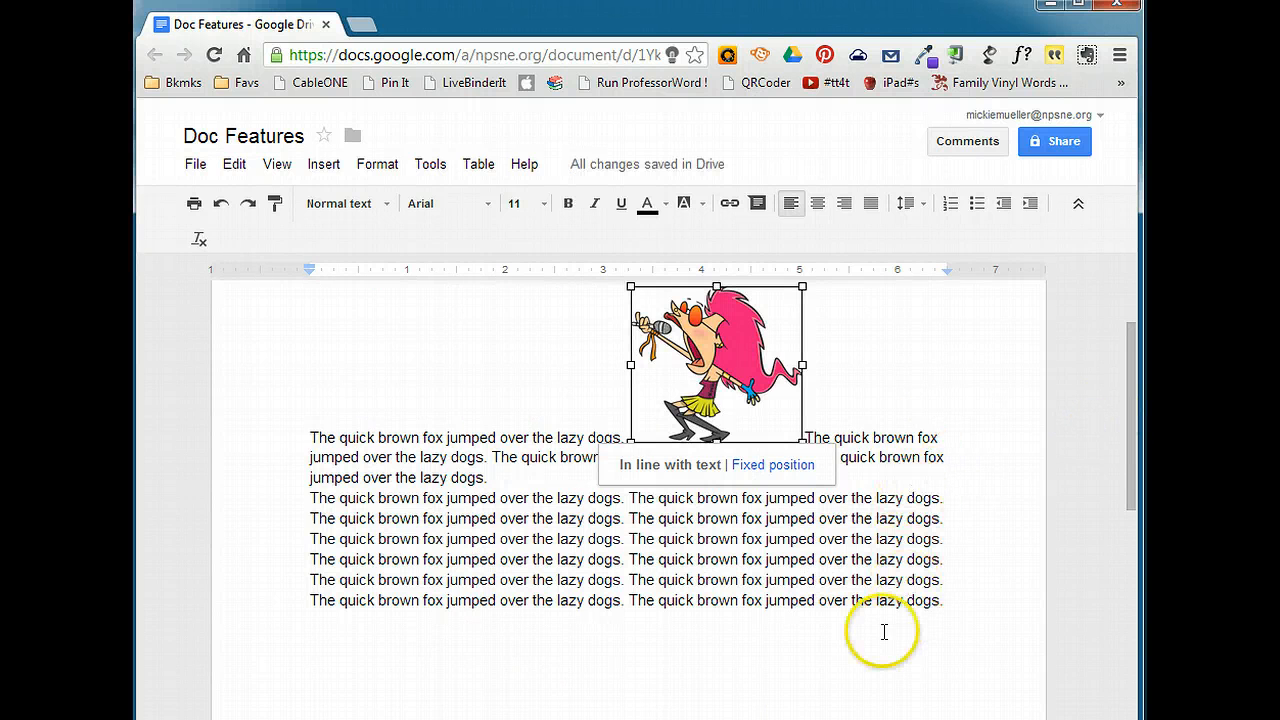
Deselect the small singer cartoon, then select it again.
{"action": "left_click", "coordinate": [886, 630]}
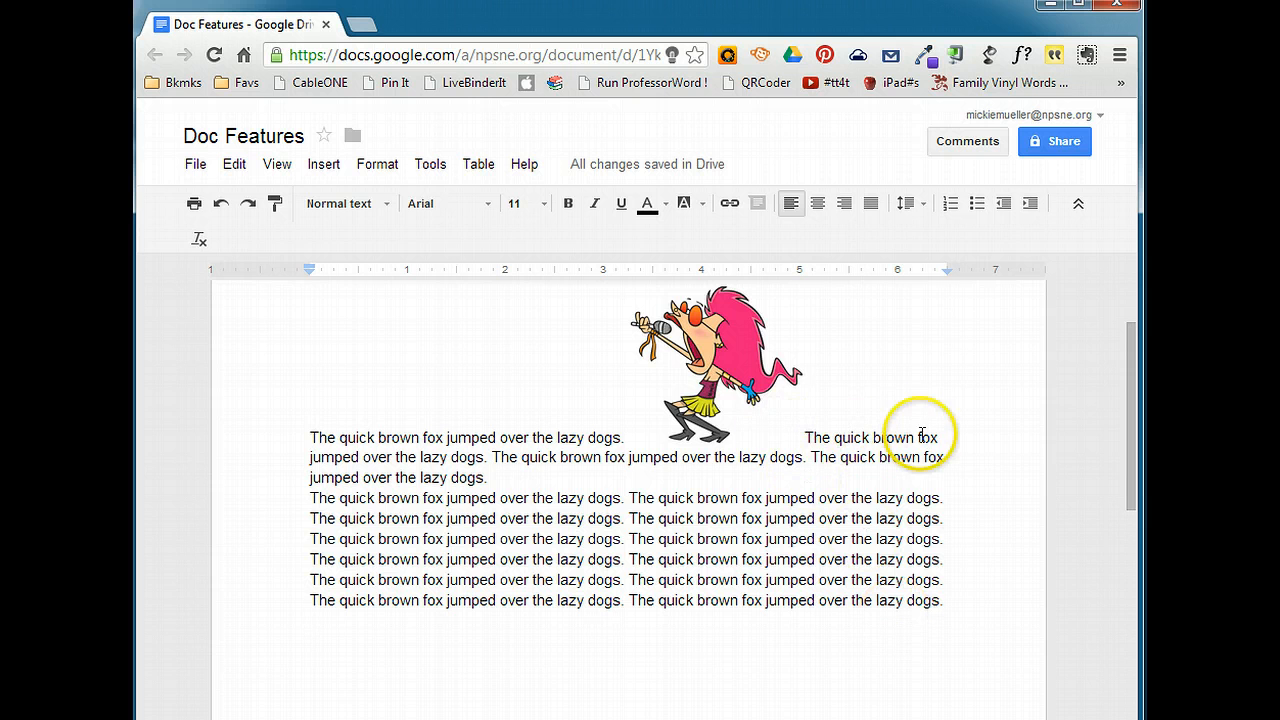
{"action": "left_click", "coordinate": [720, 360]}
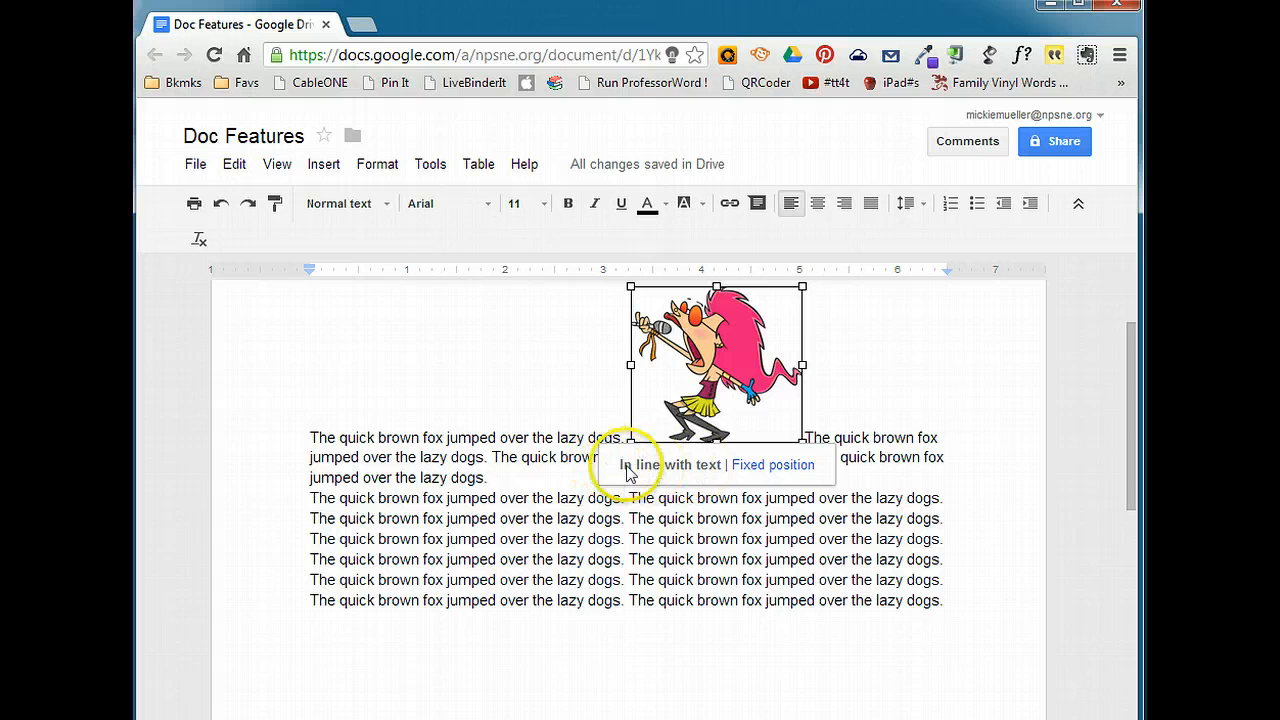
{"action": "mouse_move", "coordinate": [810, 440]}
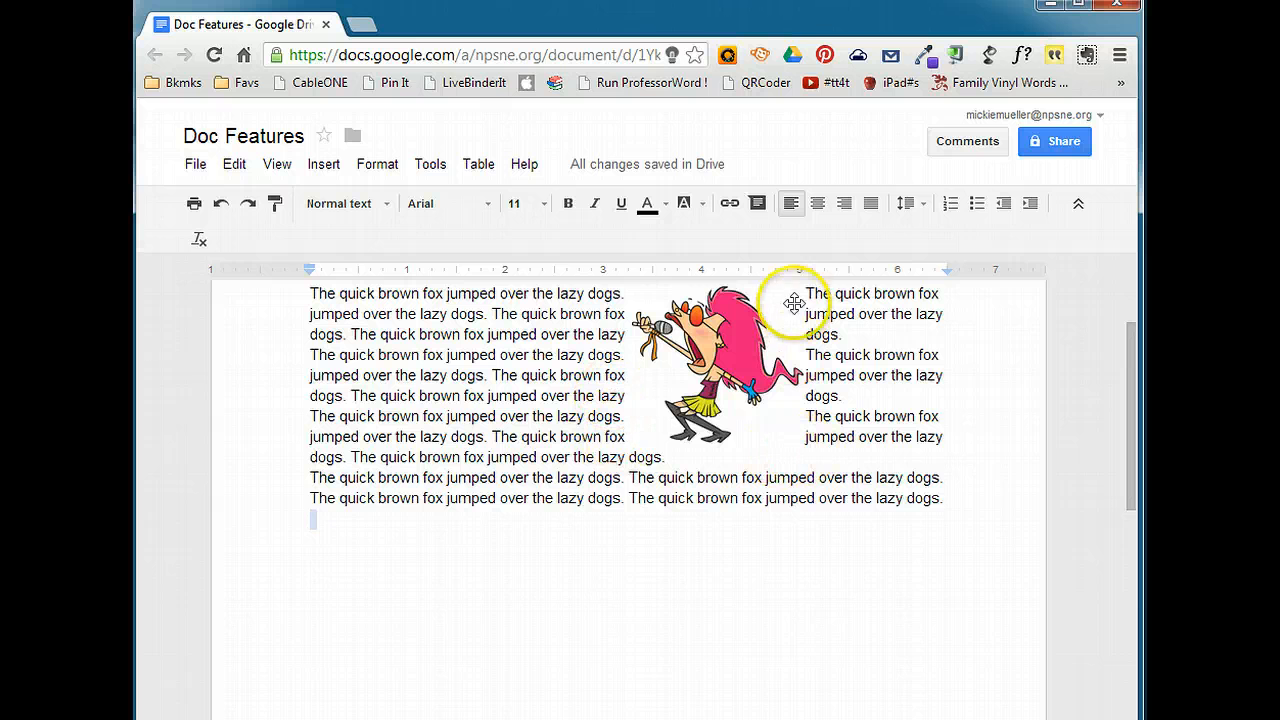
{"action": "mouse_move", "coordinate": [720, 370]}
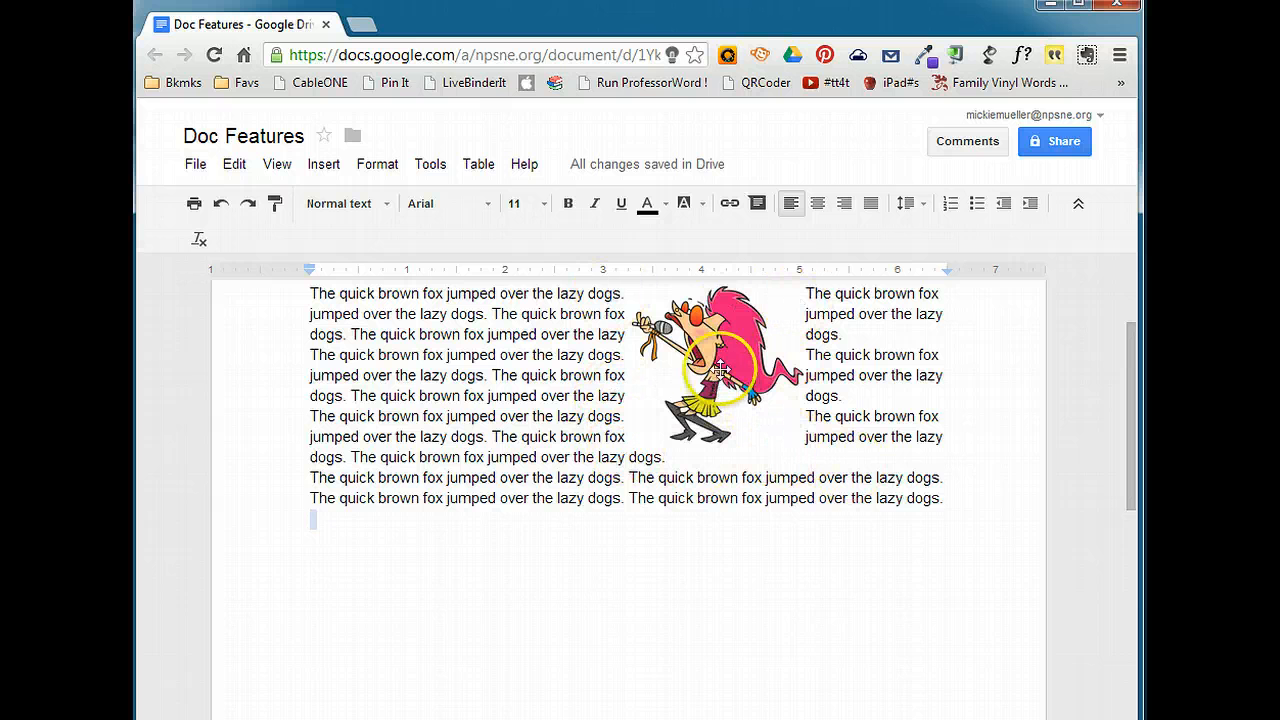
{"action": "left_click", "coordinate": [715, 360]}
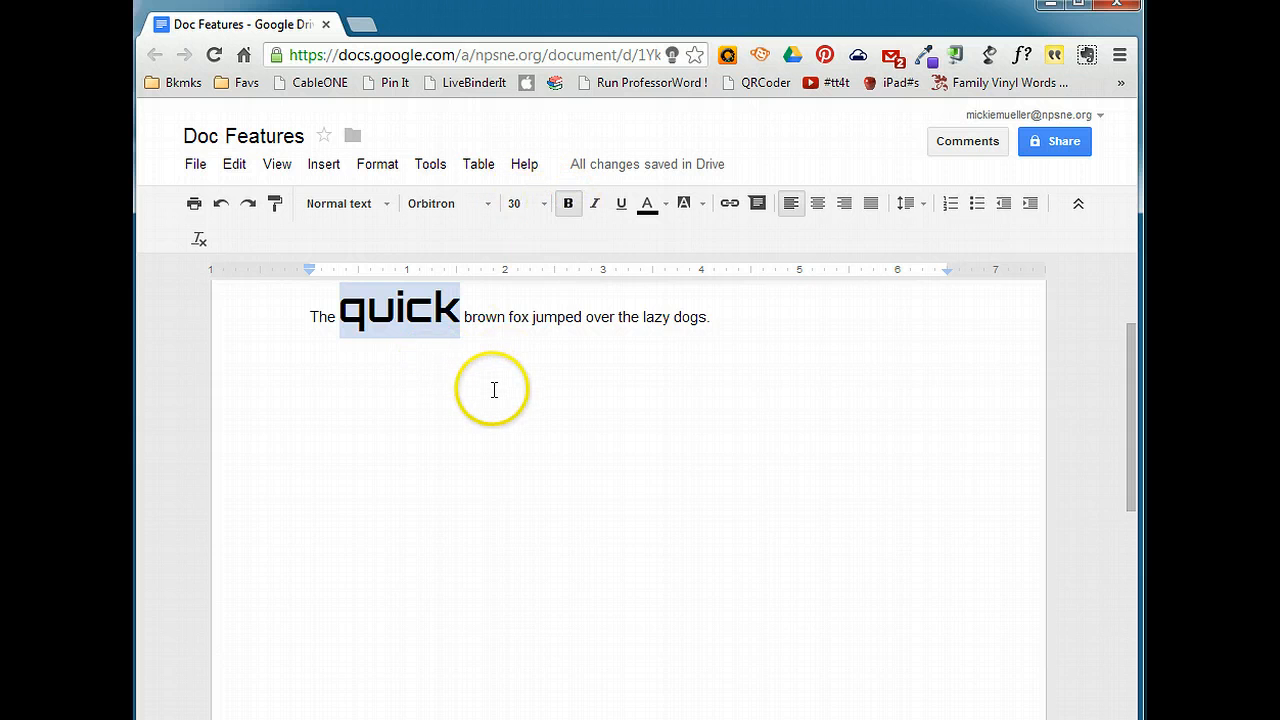
{"action": "left_click", "coordinate": [647, 317]}
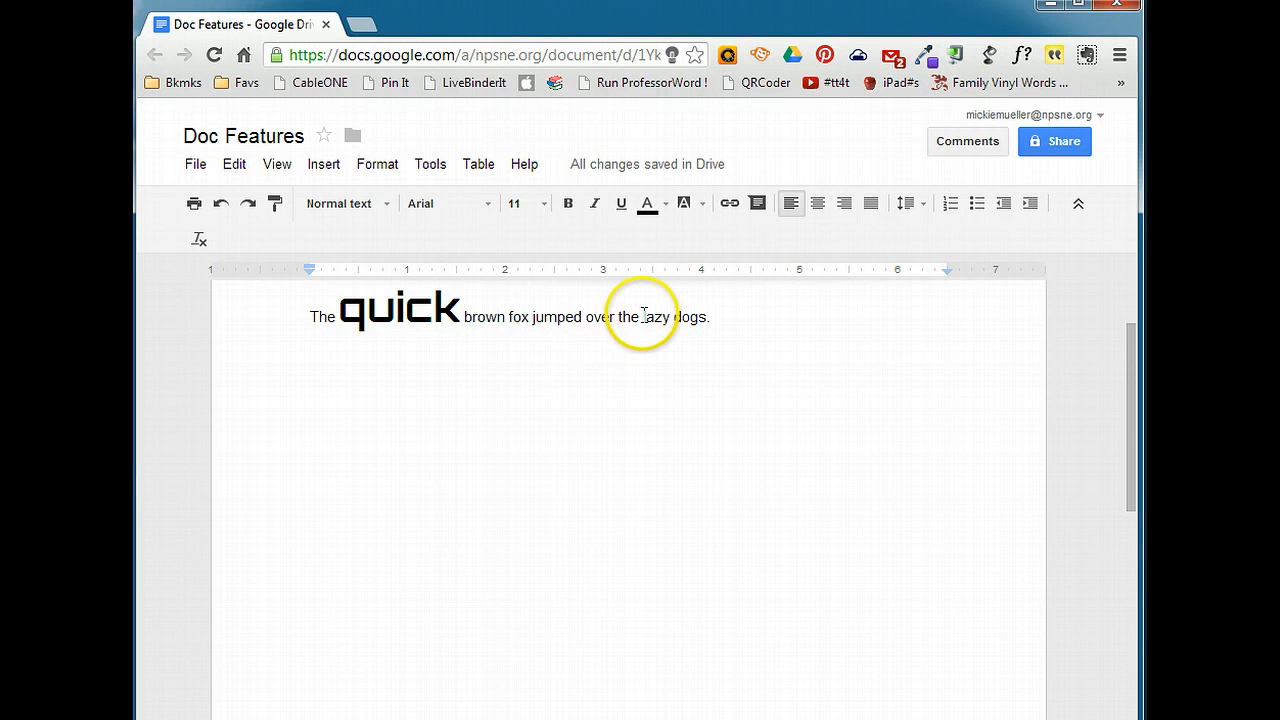
{"action": "double_click", "coordinate": [654, 317]}
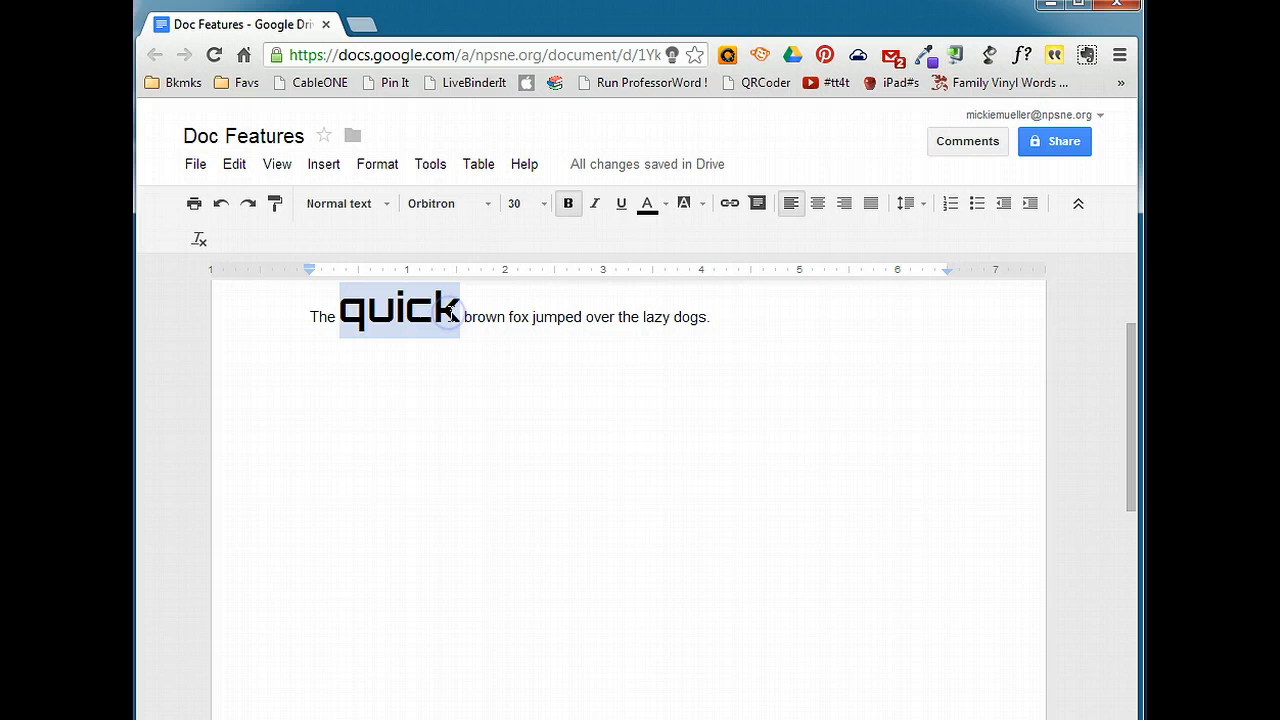
{"action": "mouse_move", "coordinate": [655, 327]}
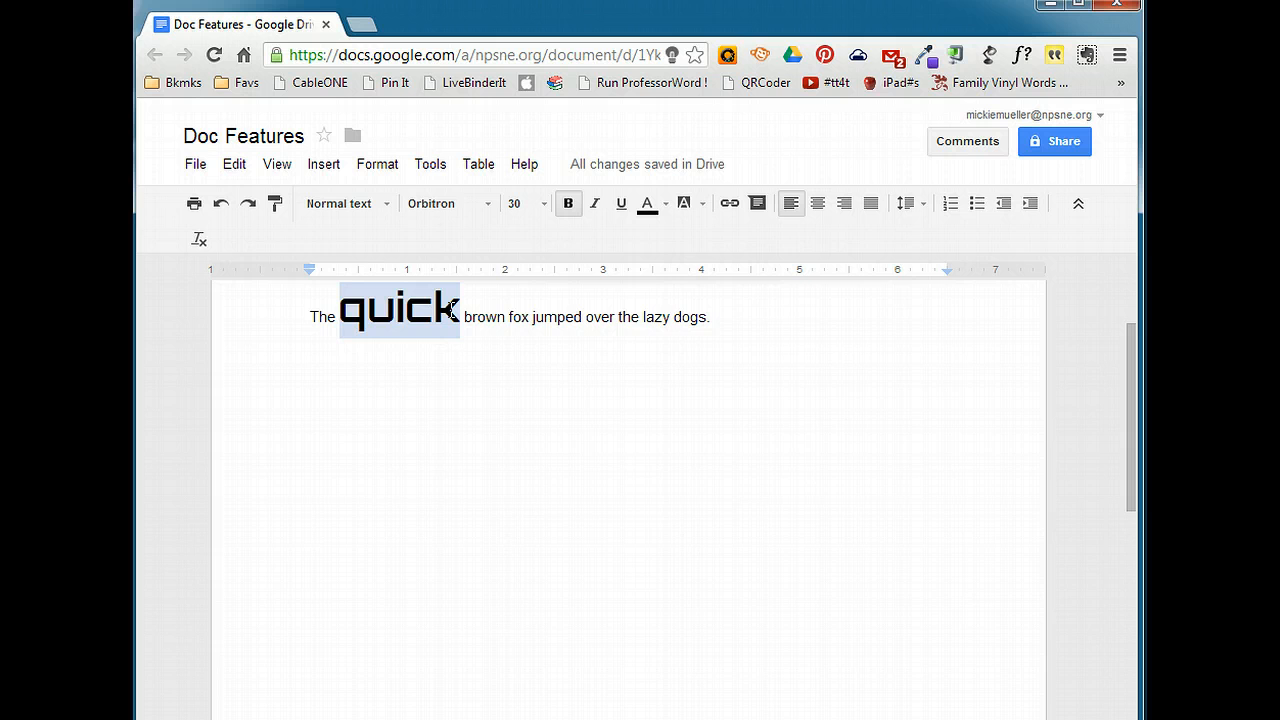
{"action": "mouse_move", "coordinate": [274, 203]}
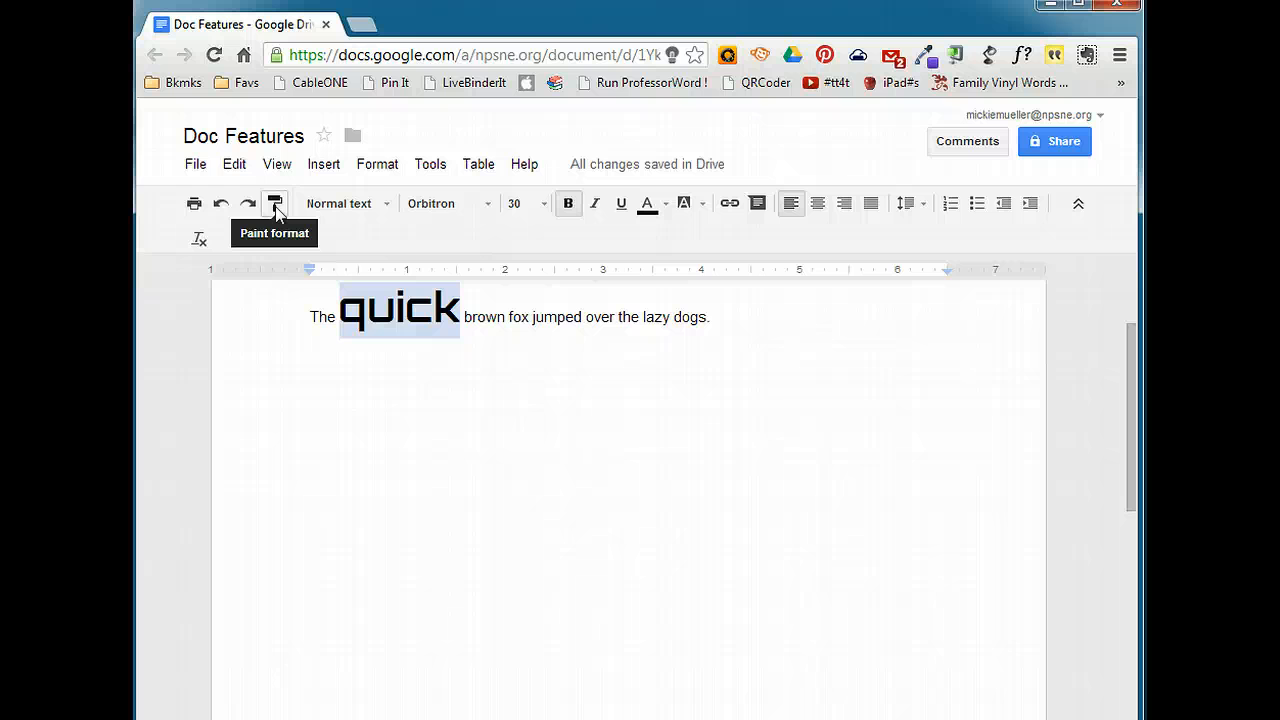
Paint quick's bold 30-pt Orbitron formatting onto the word lazy.
{"action": "left_click", "coordinate": [274, 203]}
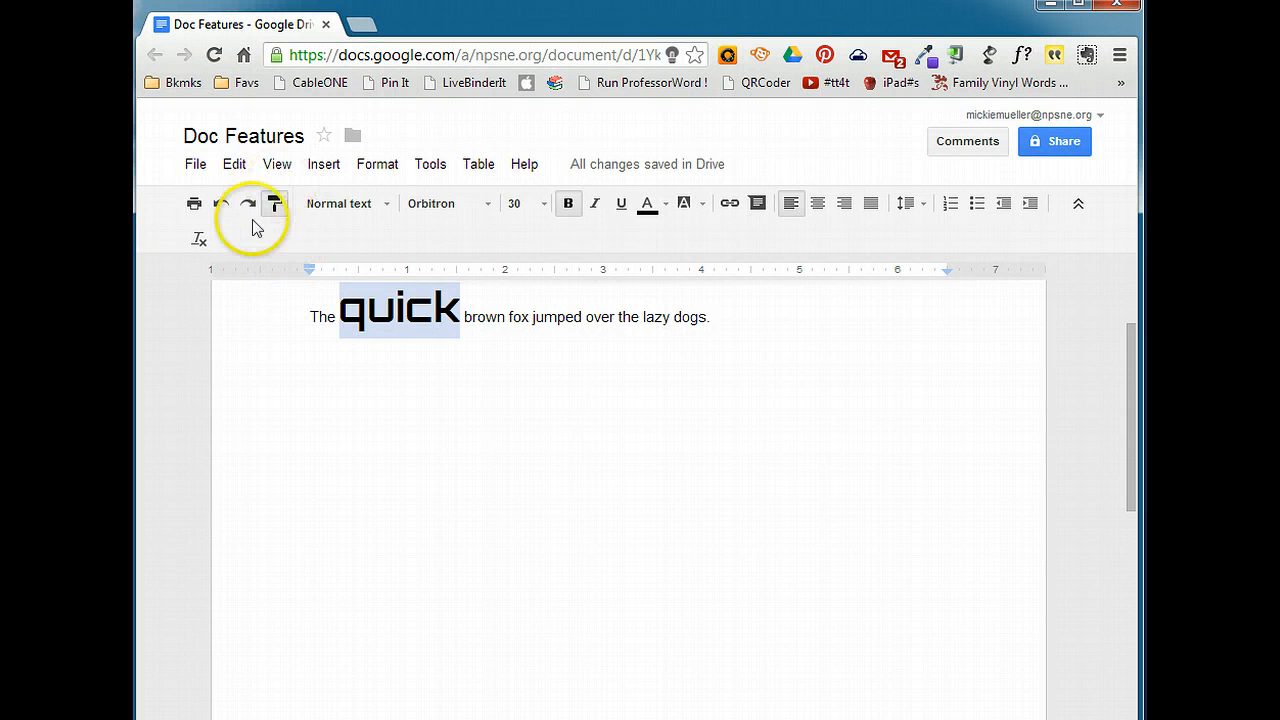
{"action": "mouse_move", "coordinate": [274, 203]}
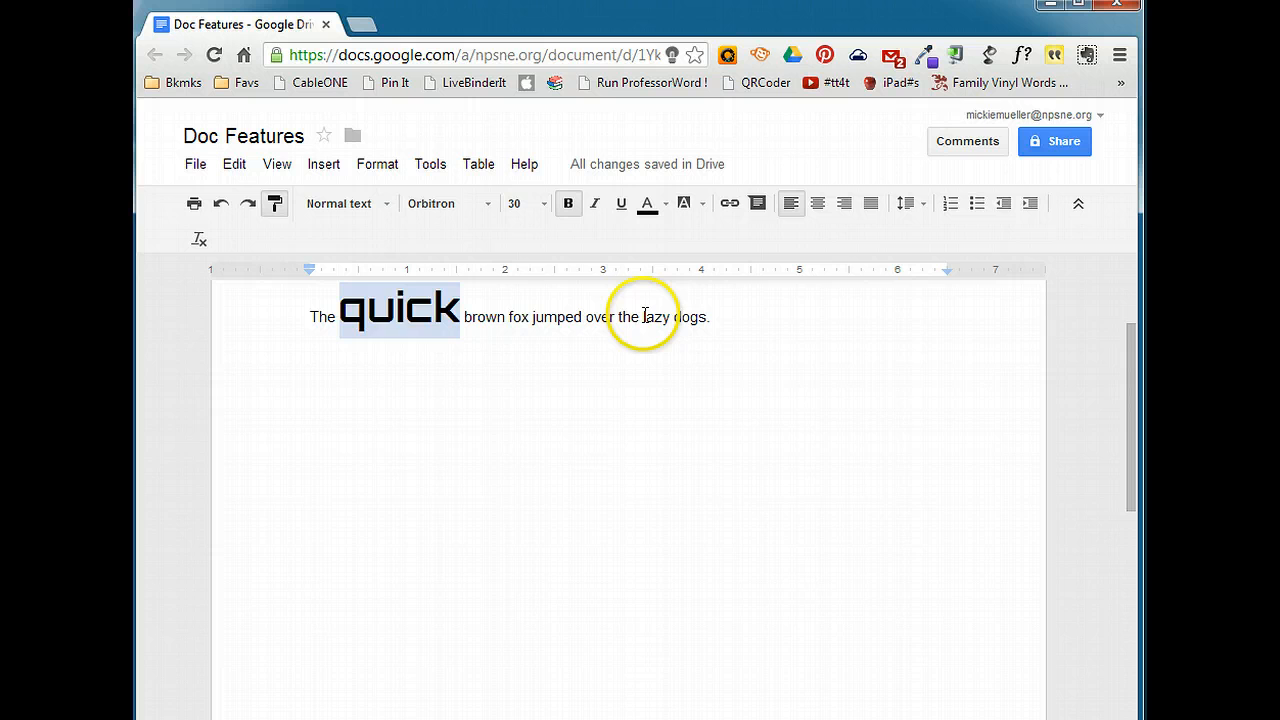
{"action": "double_click", "coordinate": [653, 317]}
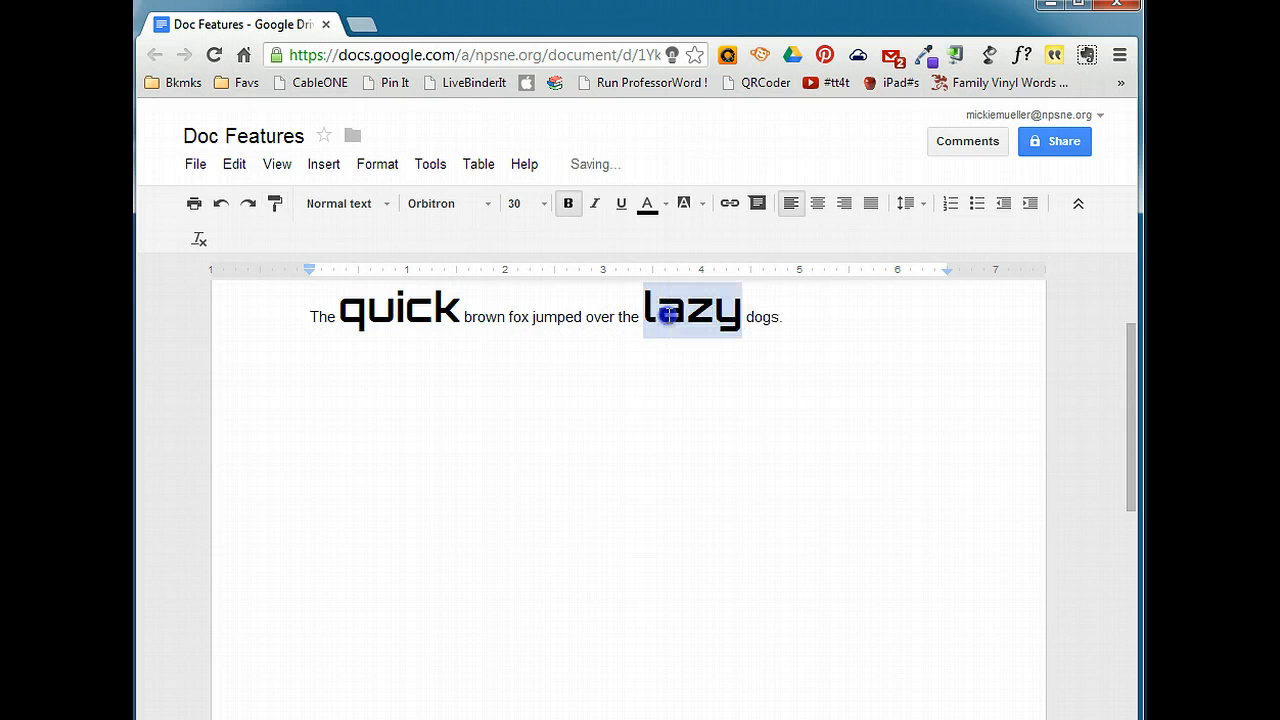
{"action": "mouse_move", "coordinate": [735, 413]}
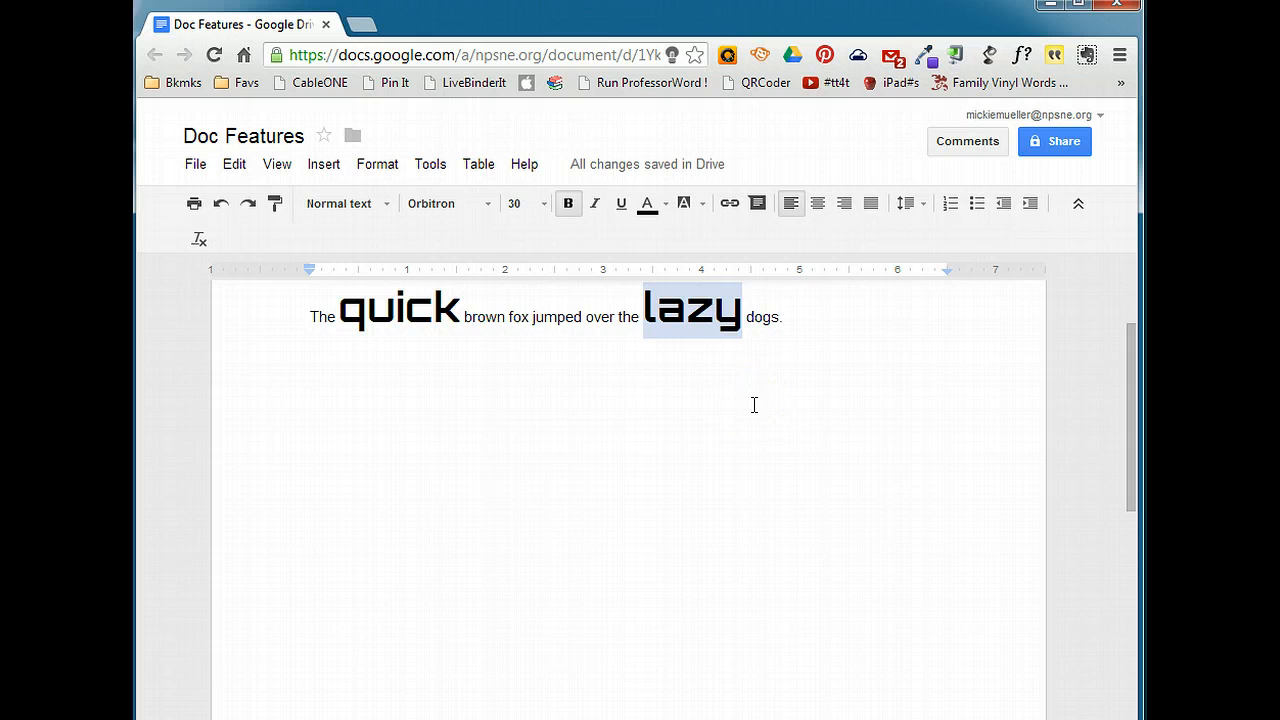
{"action": "mouse_move", "coordinate": [528, 408]}
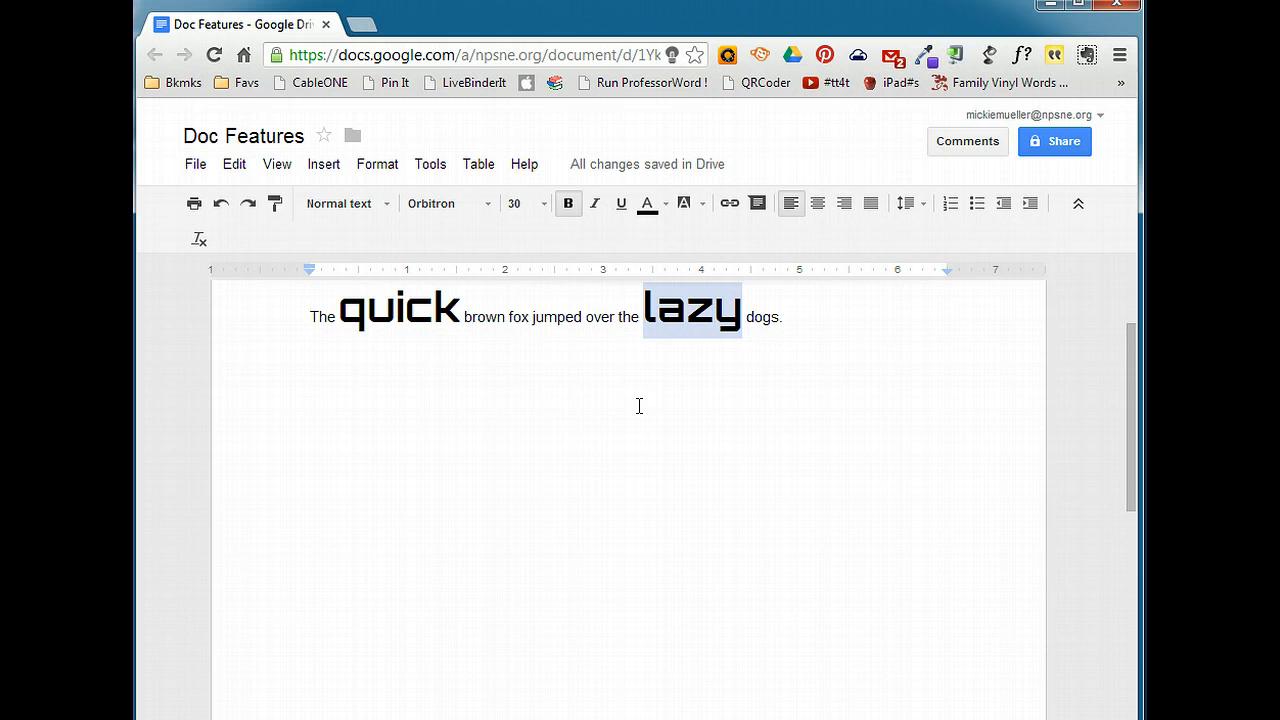
{"action": "mouse_move", "coordinate": [275, 203]}
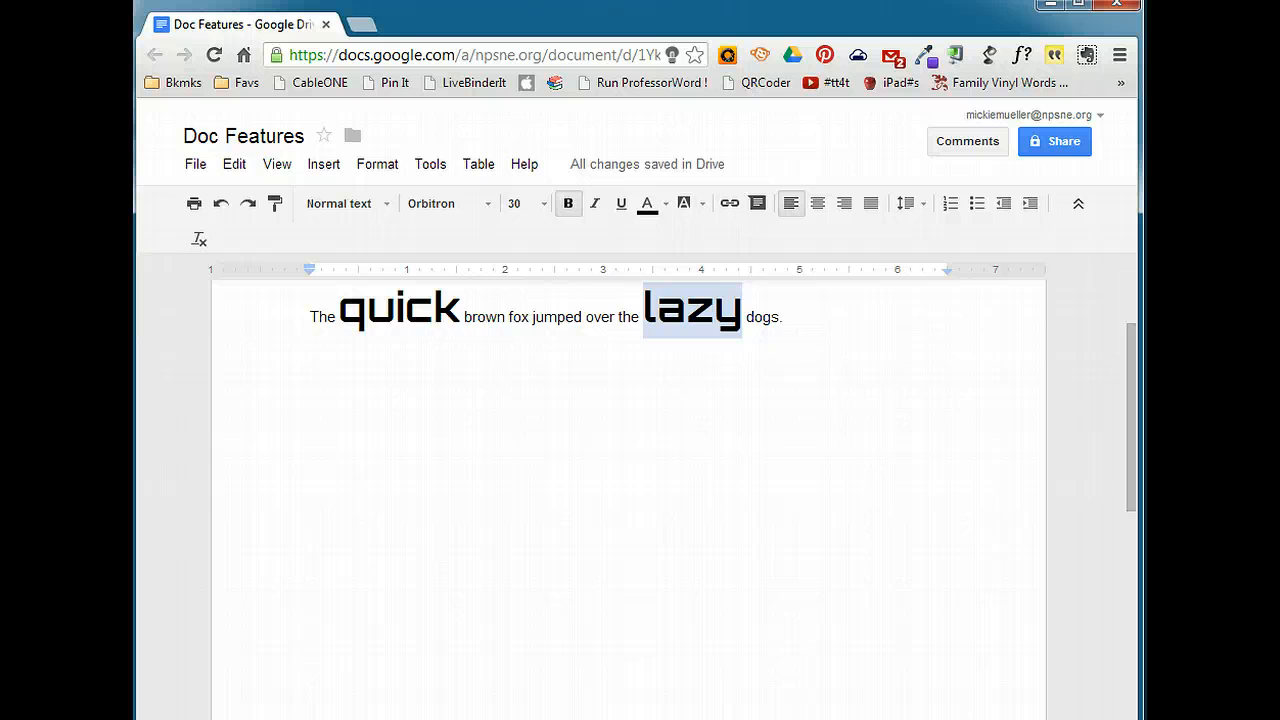
{"action": "left_click", "coordinate": [568, 203]}
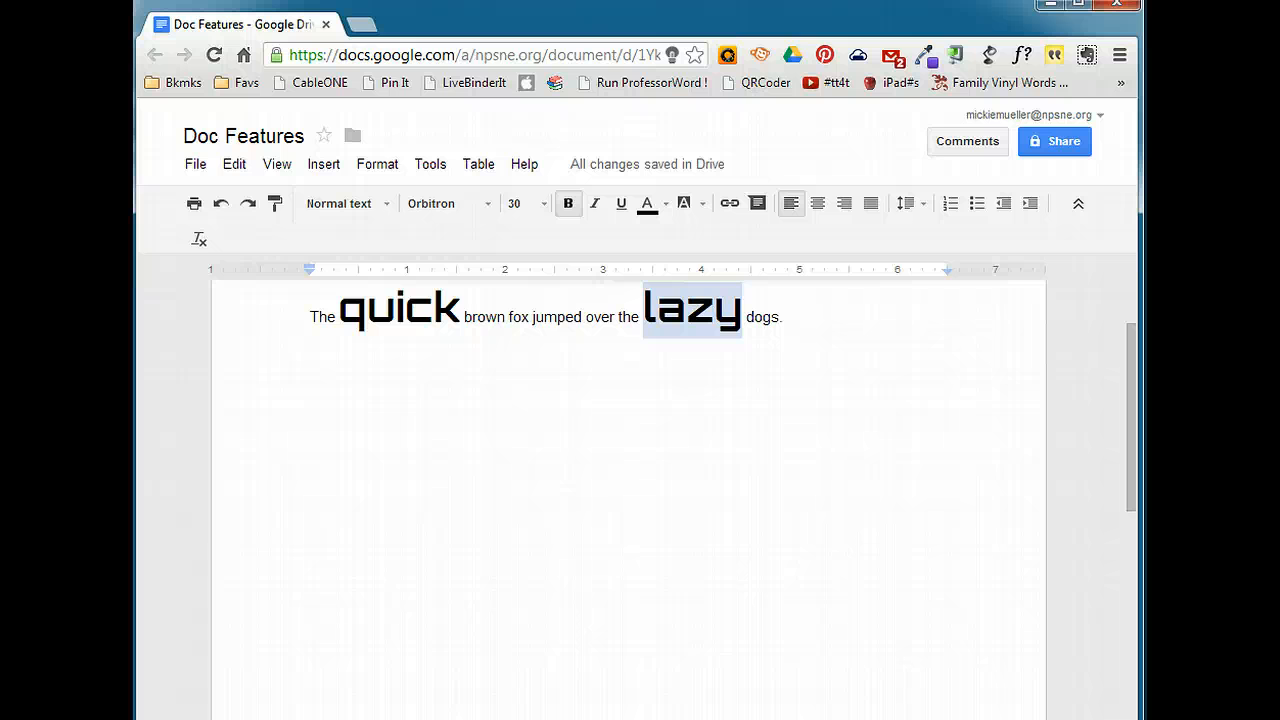
{"action": "mouse_move", "coordinate": [440, 525]}
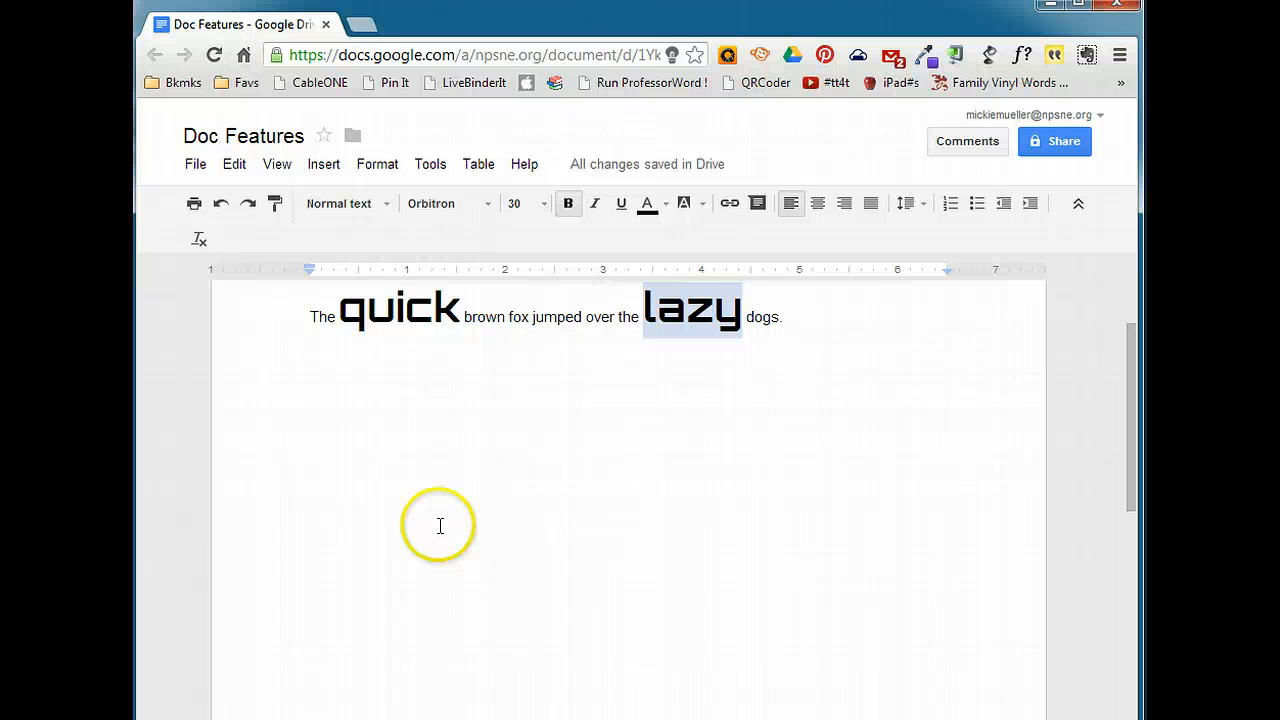
Show the File menu's download format choices for Doc Features.
{"action": "left_click", "coordinate": [195, 164]}
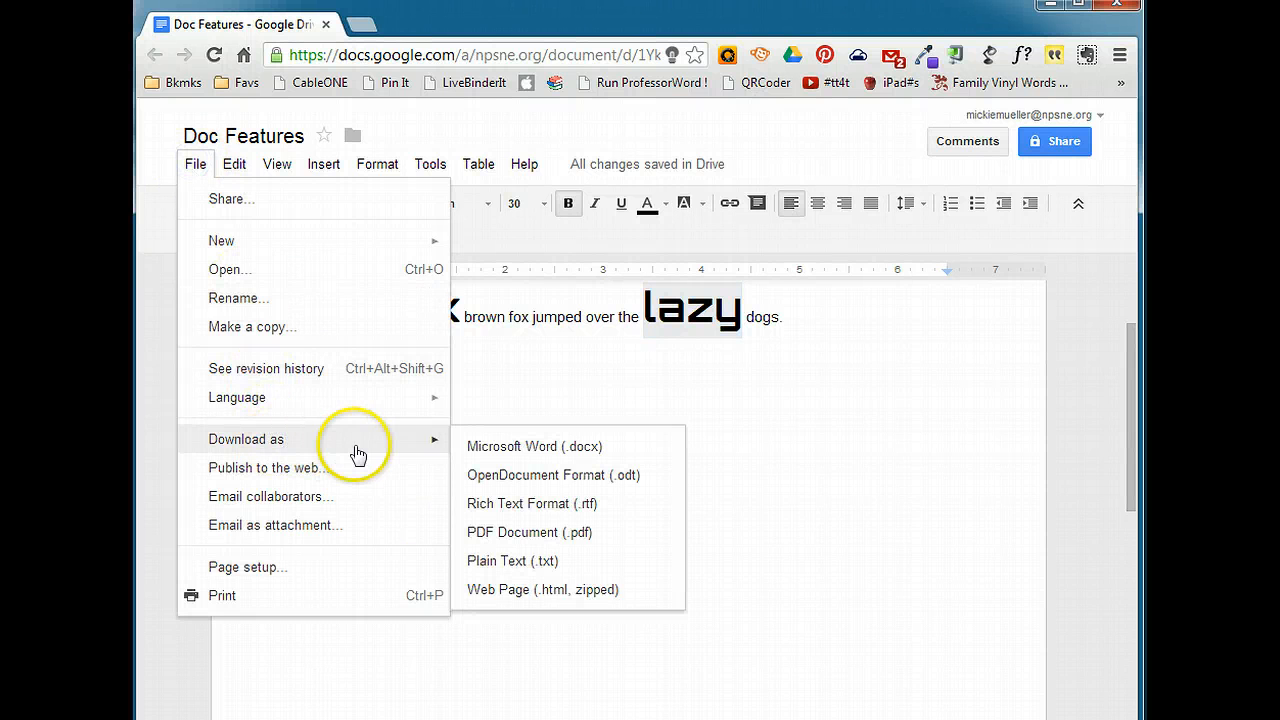
{"action": "mouse_move", "coordinate": [378, 456]}
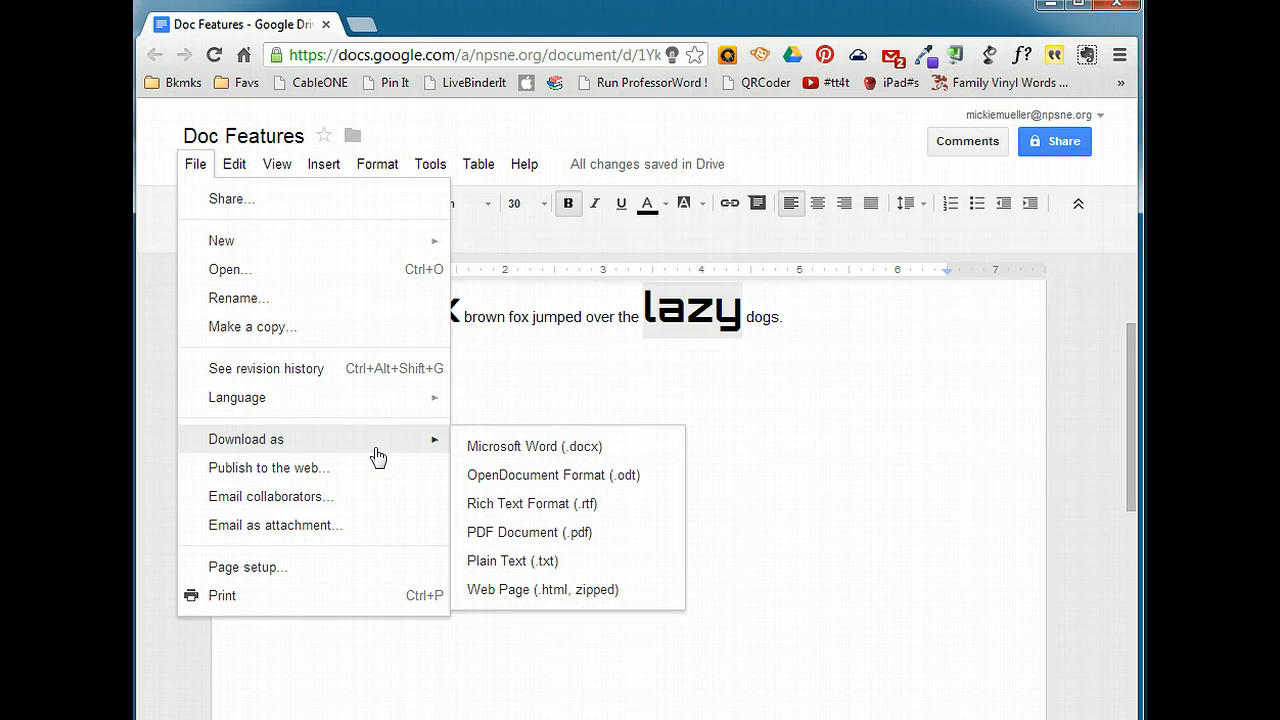
{"action": "mouse_move", "coordinate": [512, 458]}
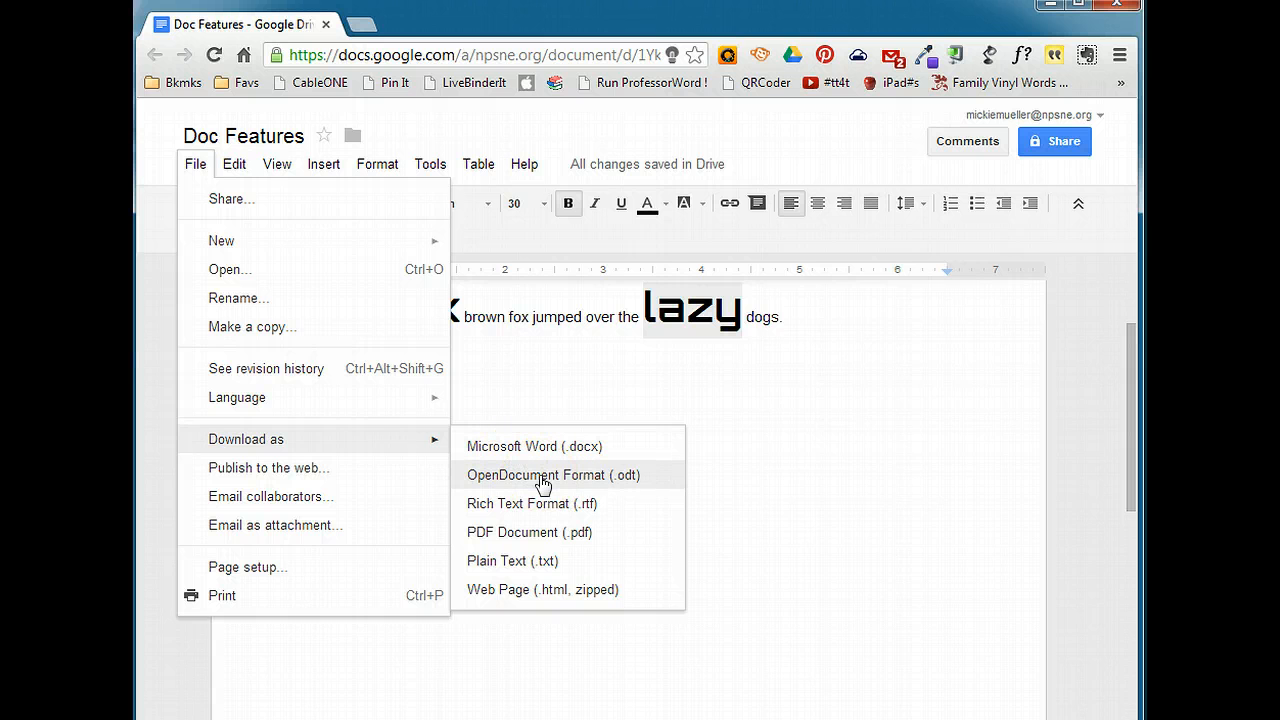
{"action": "mouse_move", "coordinate": [519, 505]}
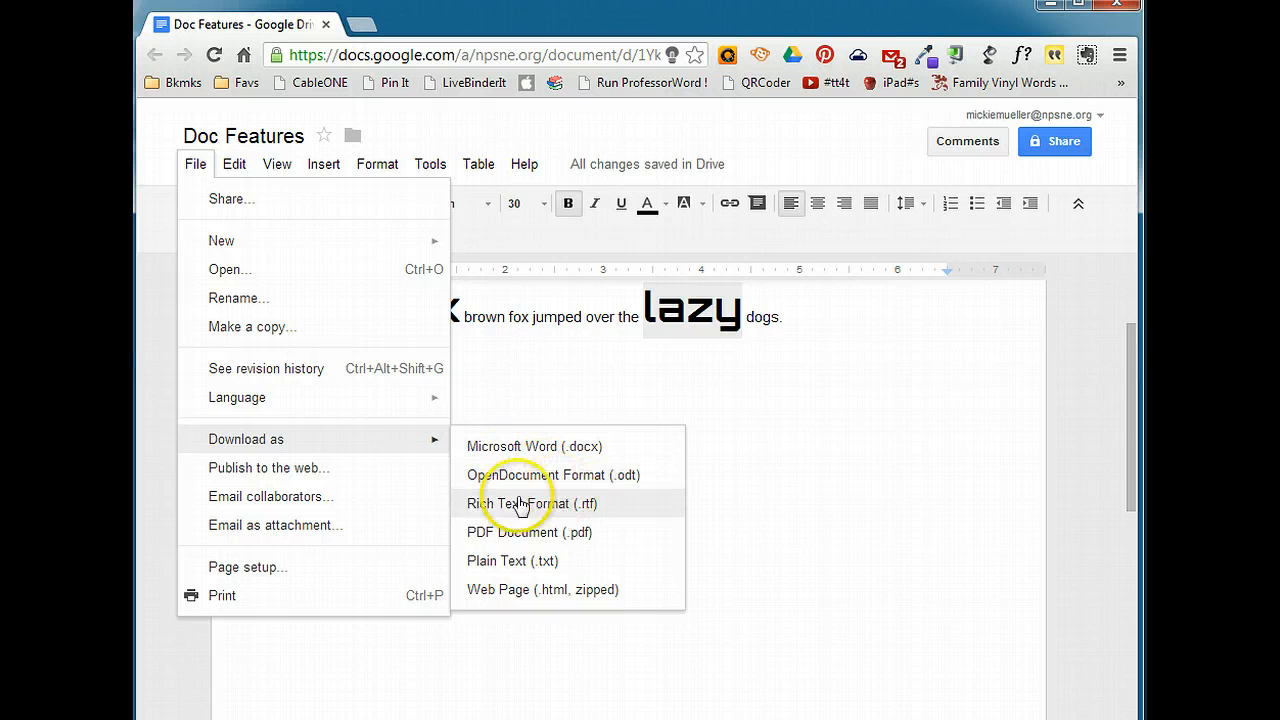
{"action": "mouse_move", "coordinate": [483, 537]}
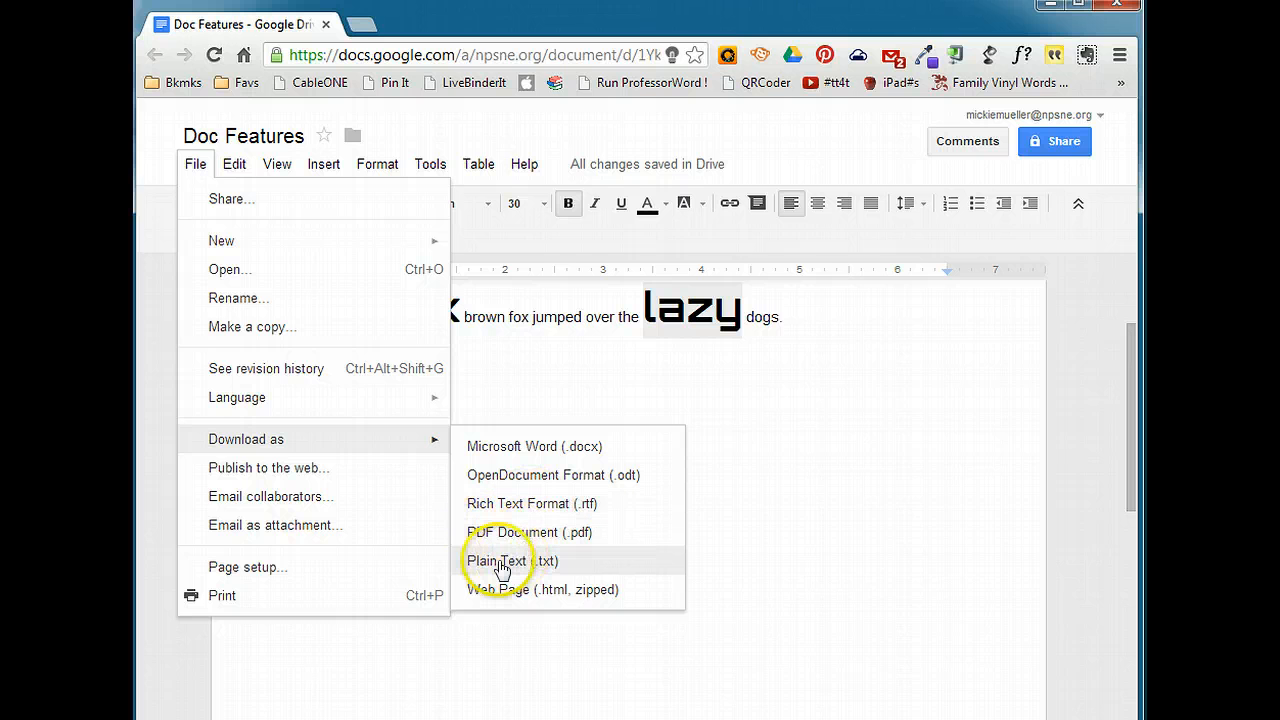
{"action": "mouse_move", "coordinate": [515, 595]}
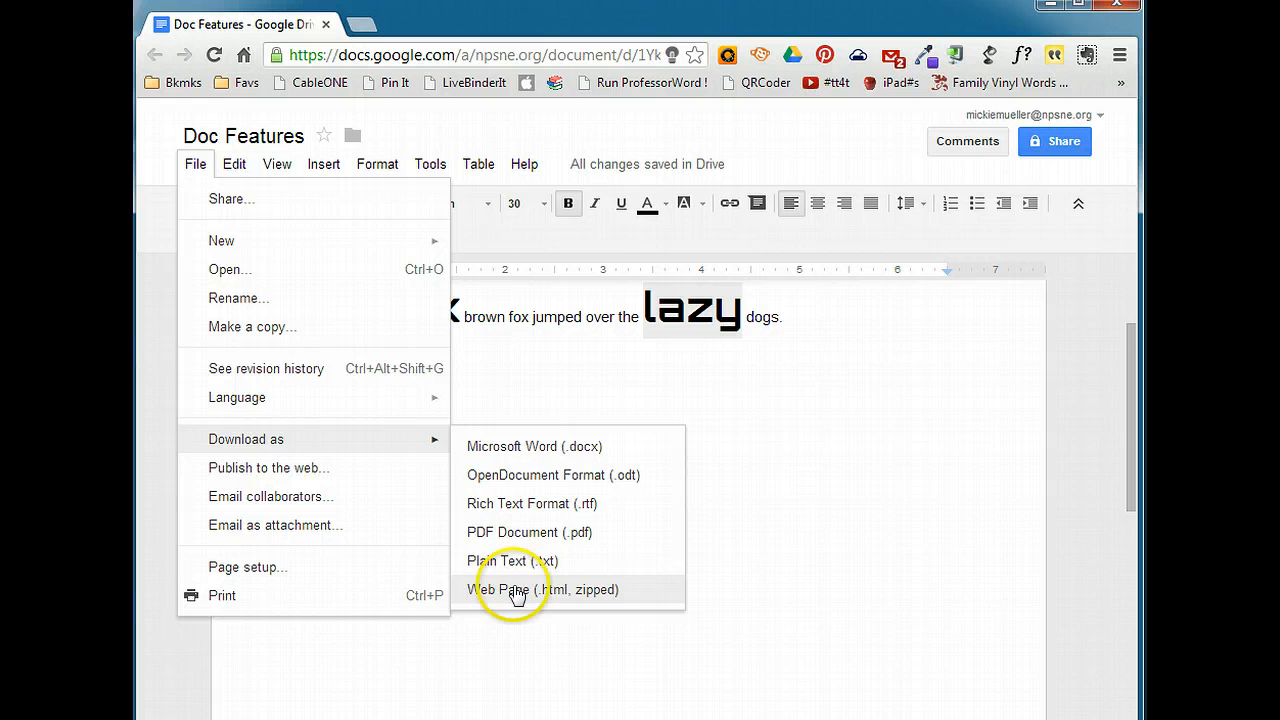
{"action": "mouse_move", "coordinate": [519, 503]}
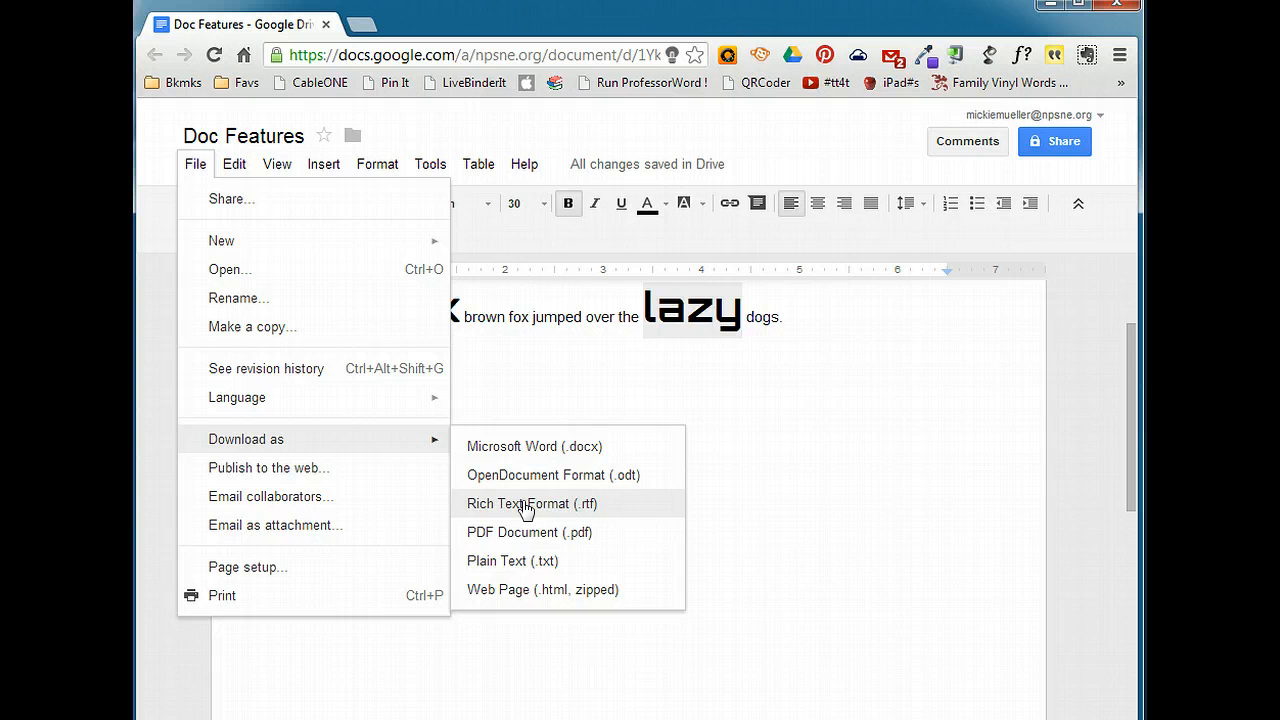
{"action": "mouse_move", "coordinate": [505, 475]}
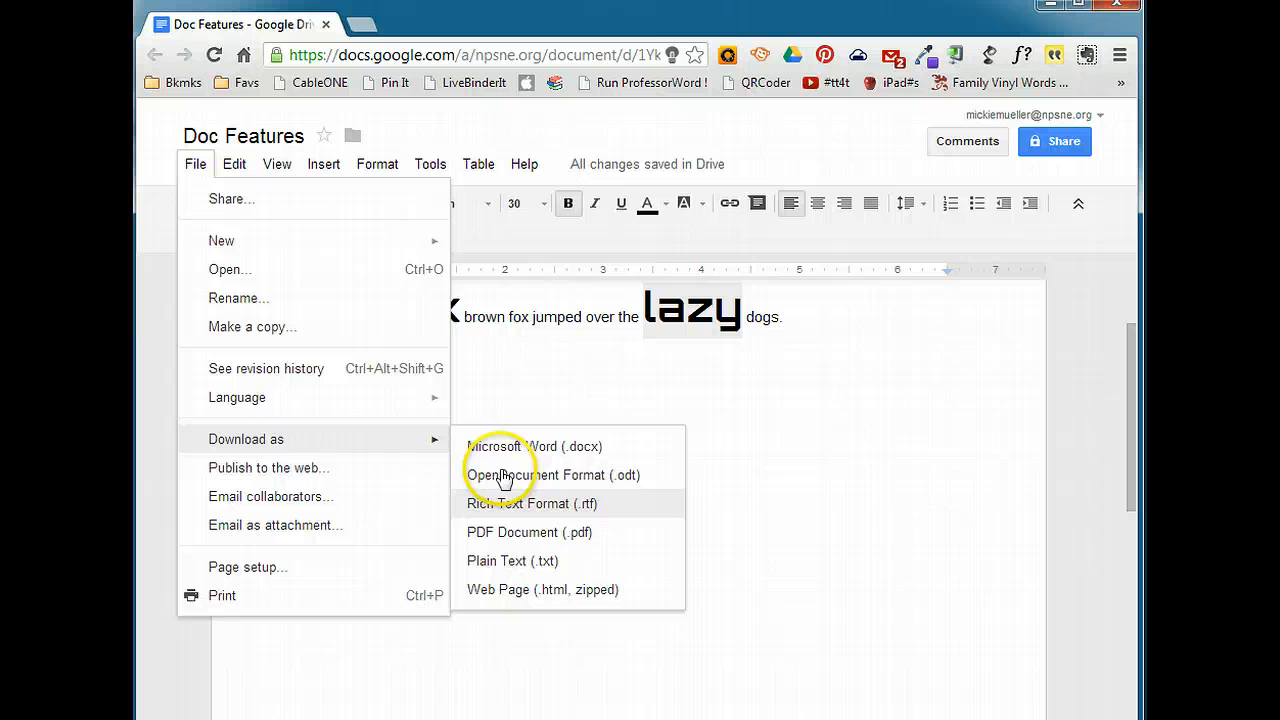
{"action": "mouse_move", "coordinate": [507, 540]}
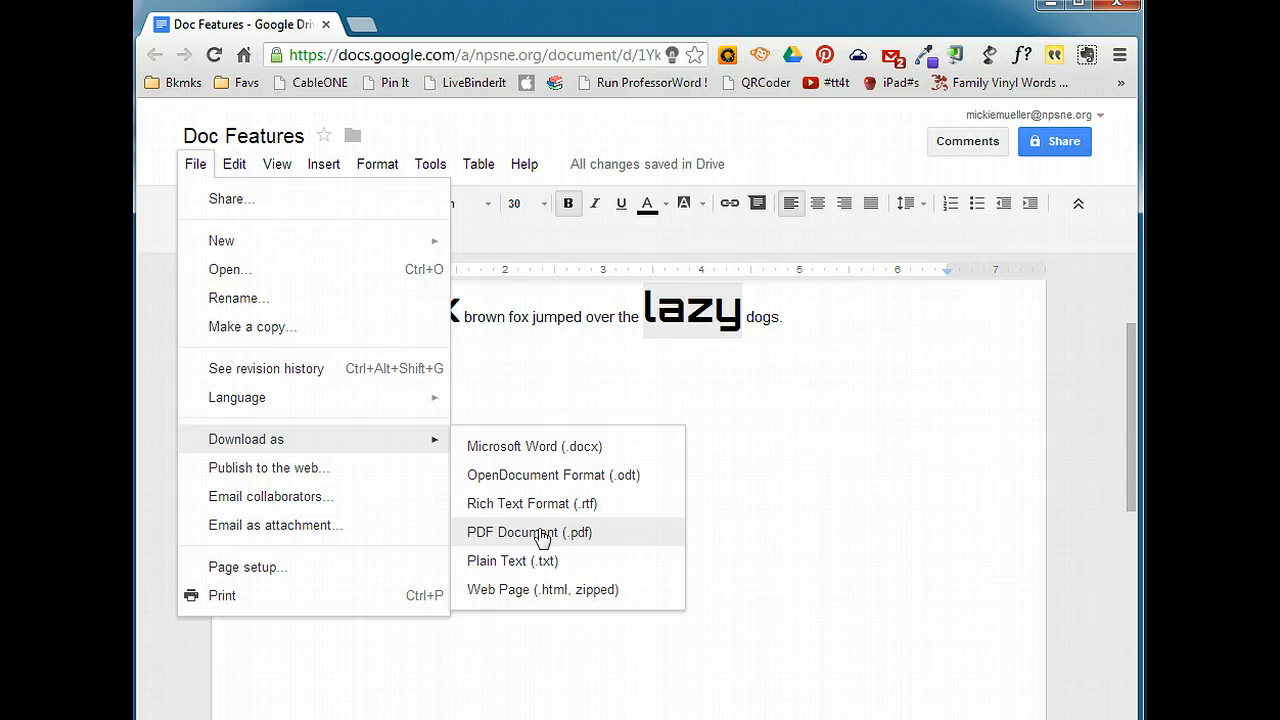
{"action": "left_click", "coordinate": [529, 532]}
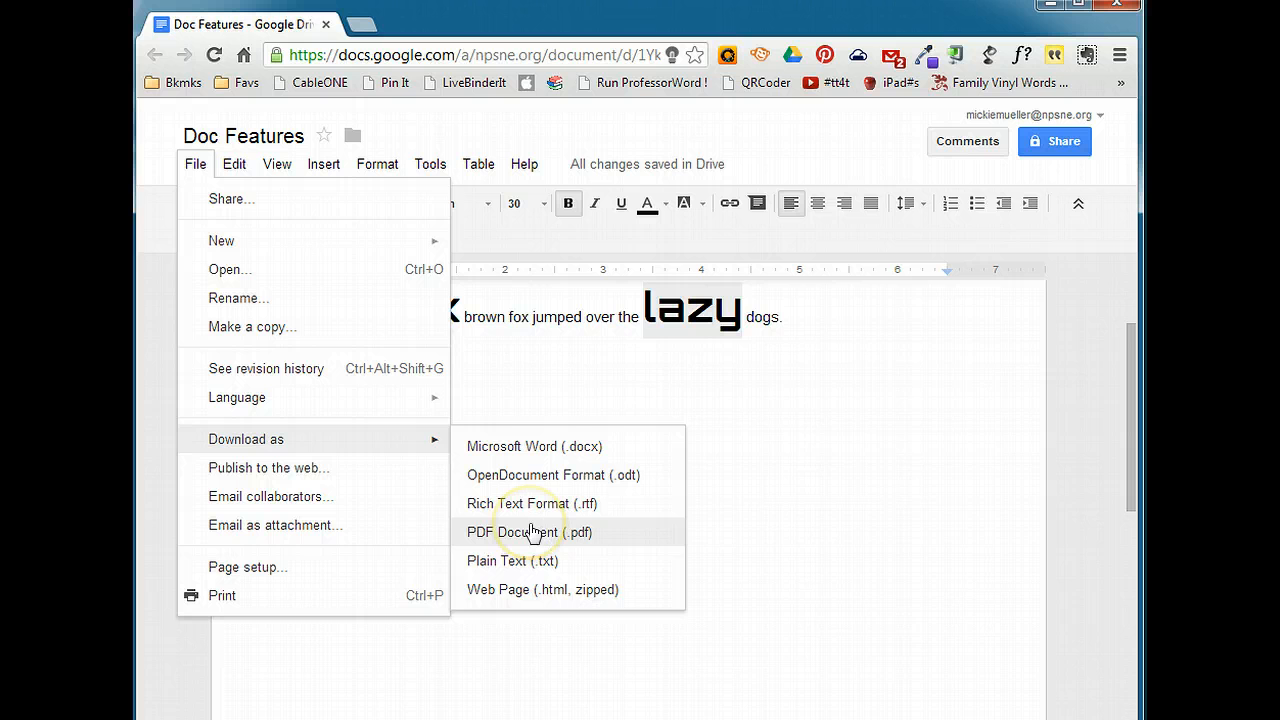
{"action": "mouse_move", "coordinate": [527, 446]}
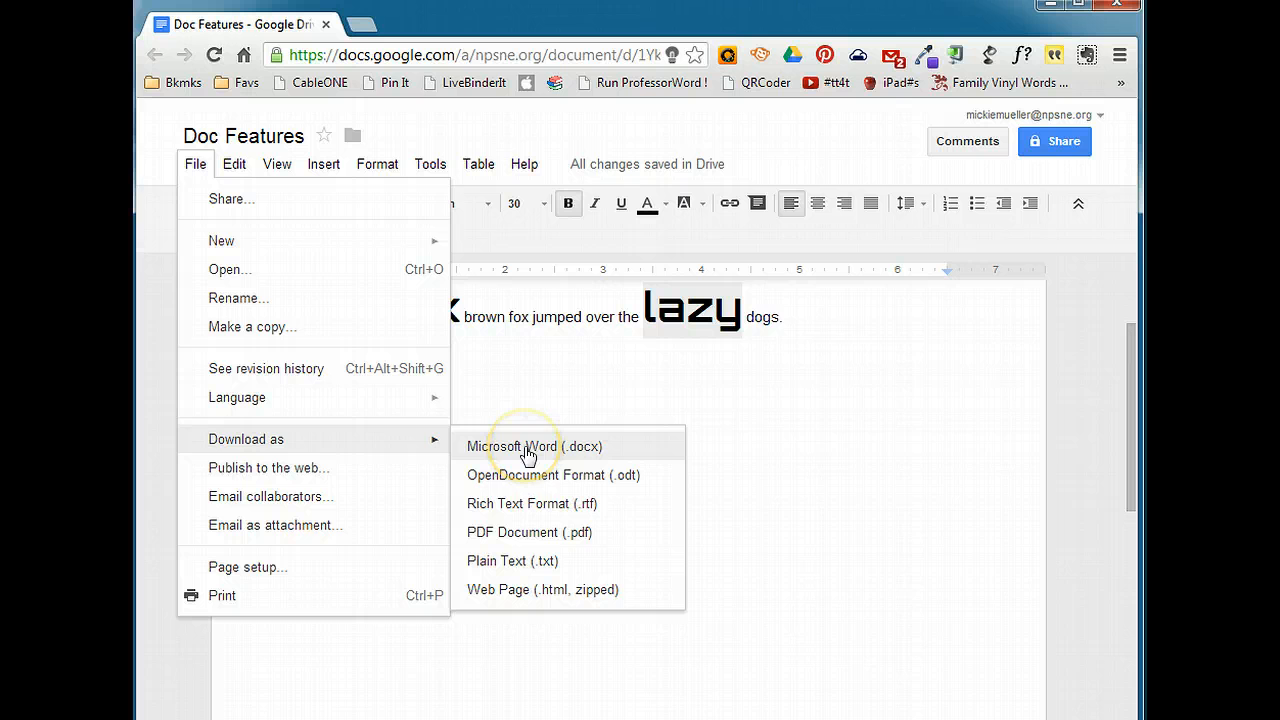
Download Doc Features as the Word file DocFeatures.docx.
{"action": "left_click", "coordinate": [534, 446]}
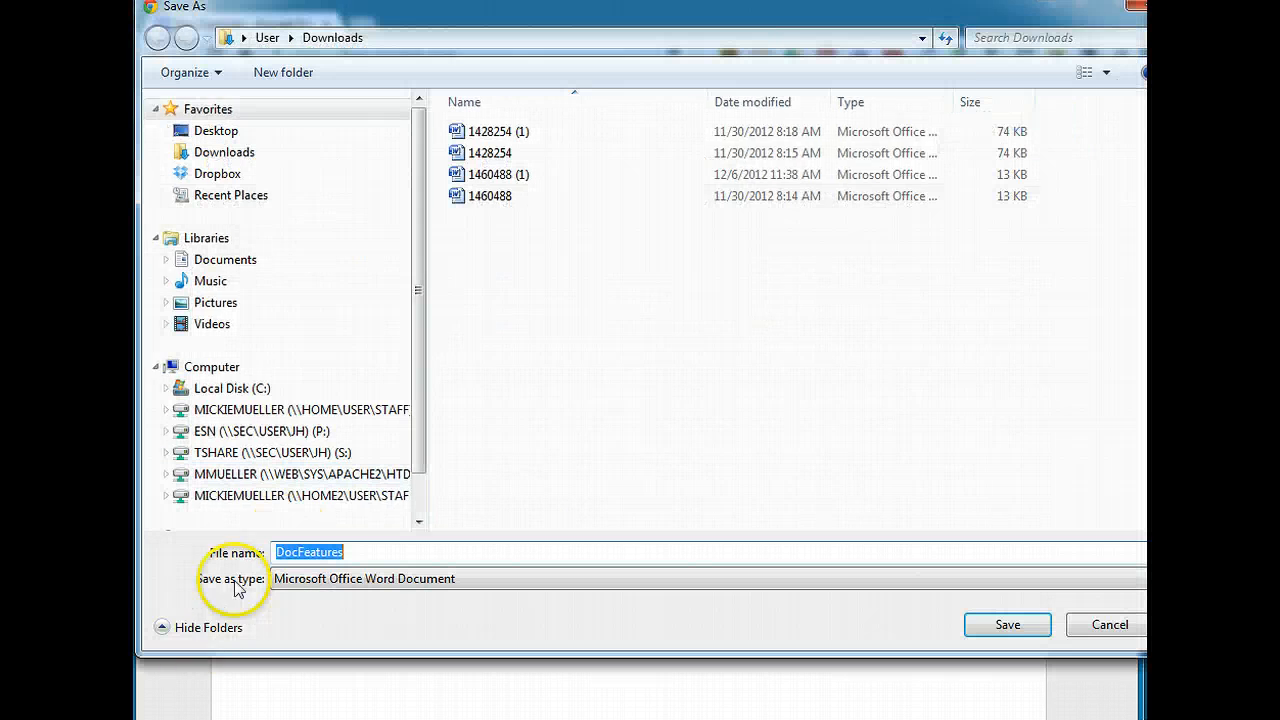
{"action": "left_click", "coordinate": [1007, 624]}
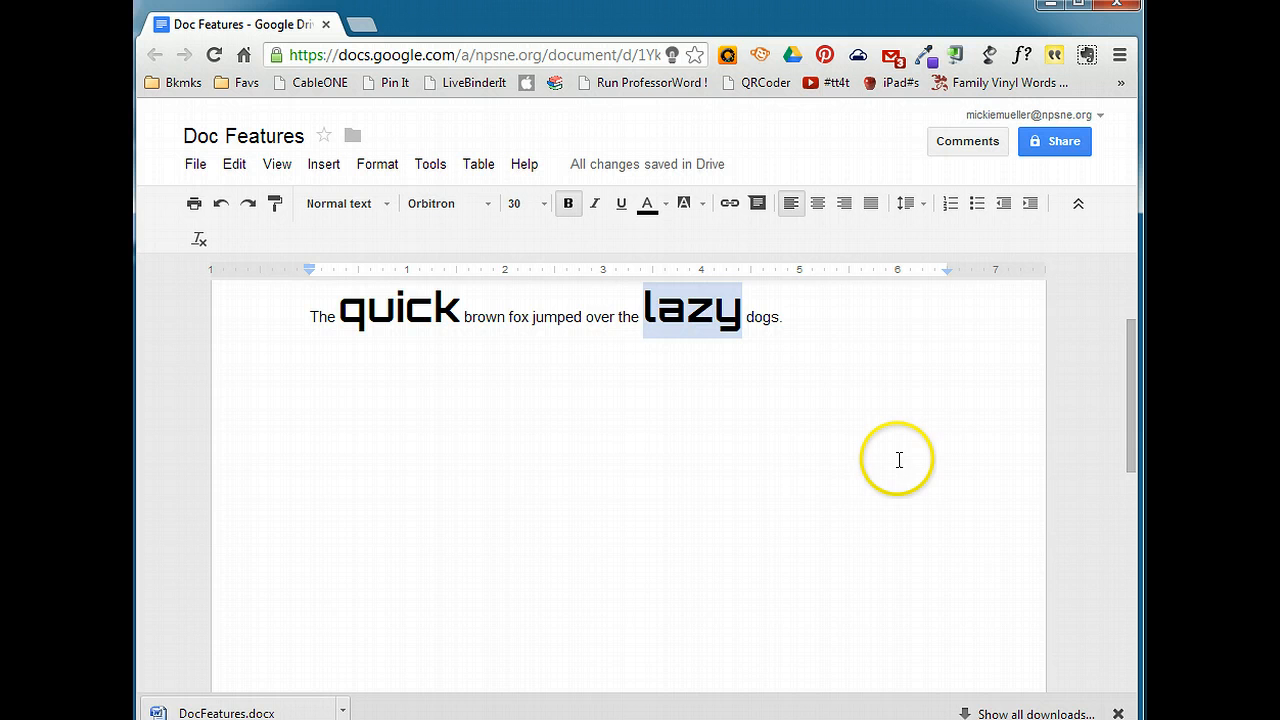
{"action": "mouse_move", "coordinate": [951, 575]}
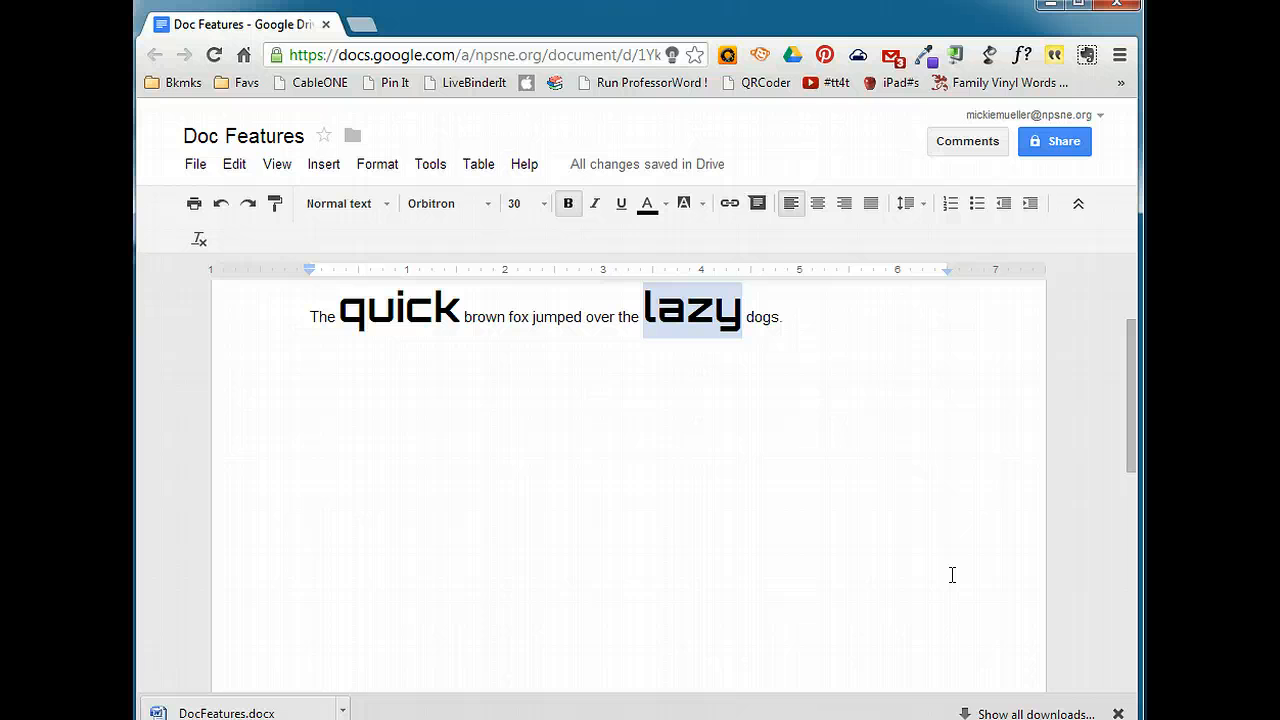
{"action": "mouse_move", "coordinate": [912, 546]}
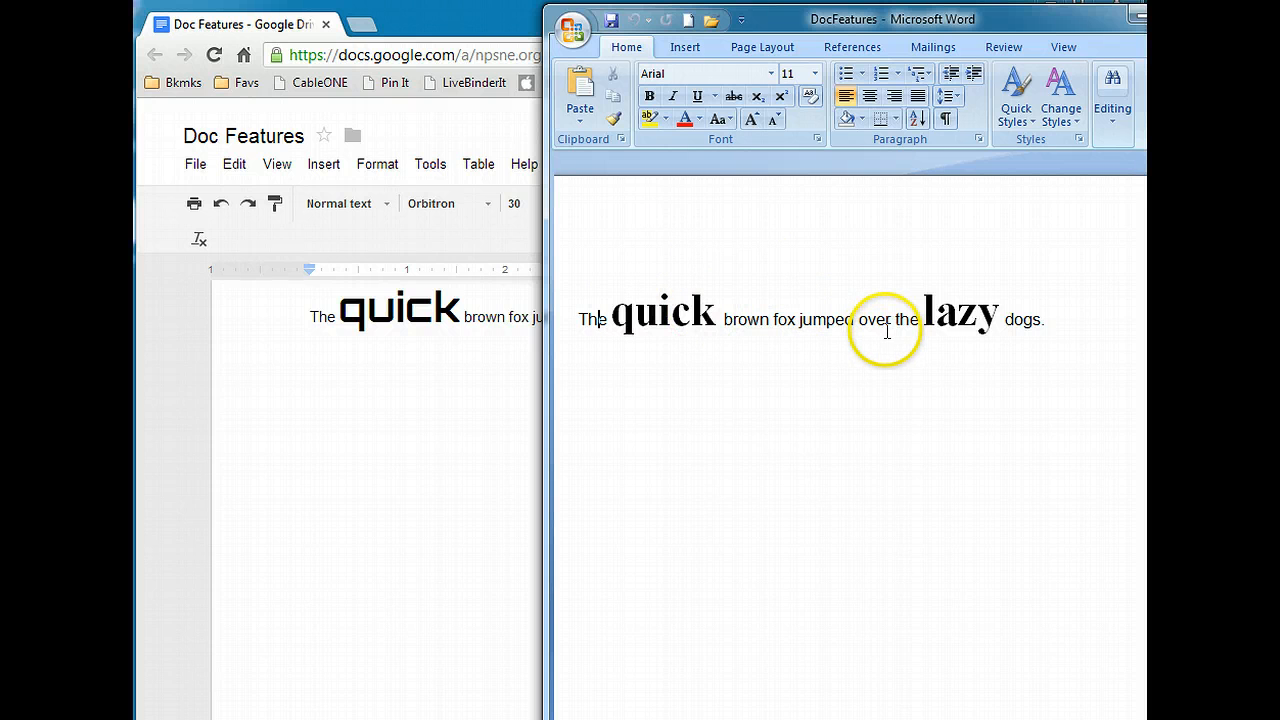
{"action": "mouse_move", "coordinate": [710, 315]}
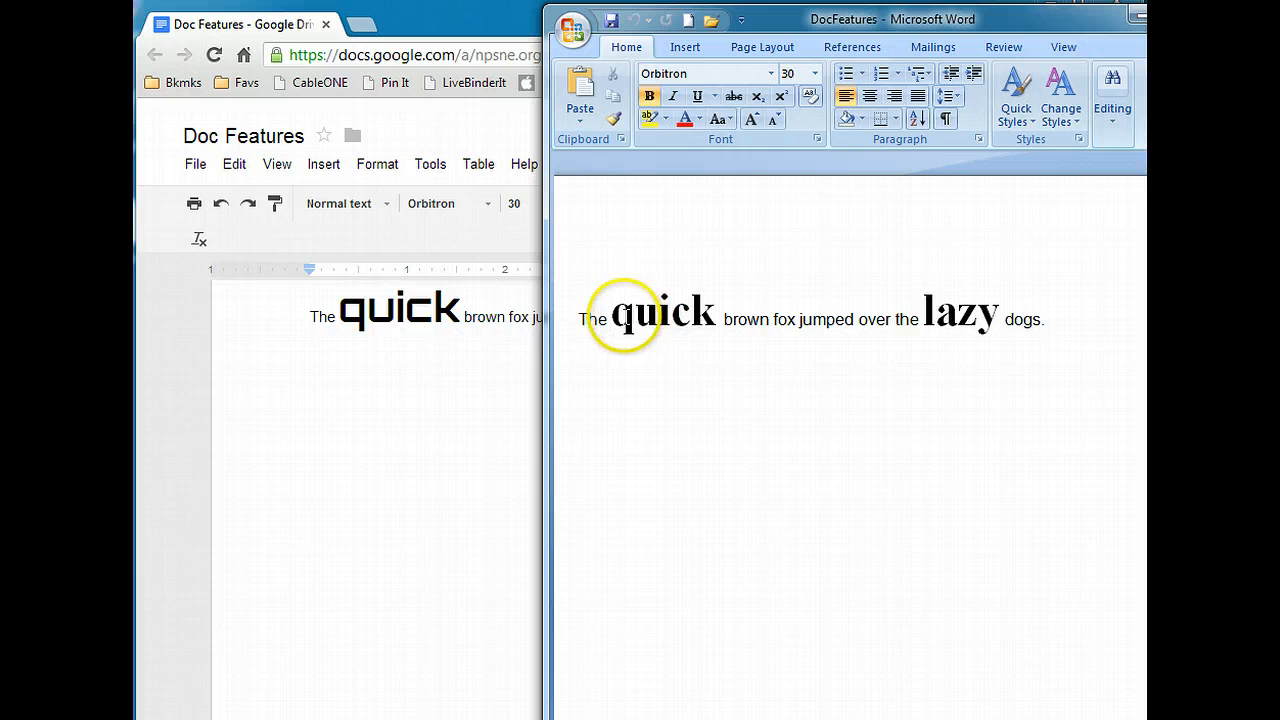
In Word, check quick's formatting and delete the final word 'dogs'.
{"action": "double_click", "coordinate": [661, 312]}
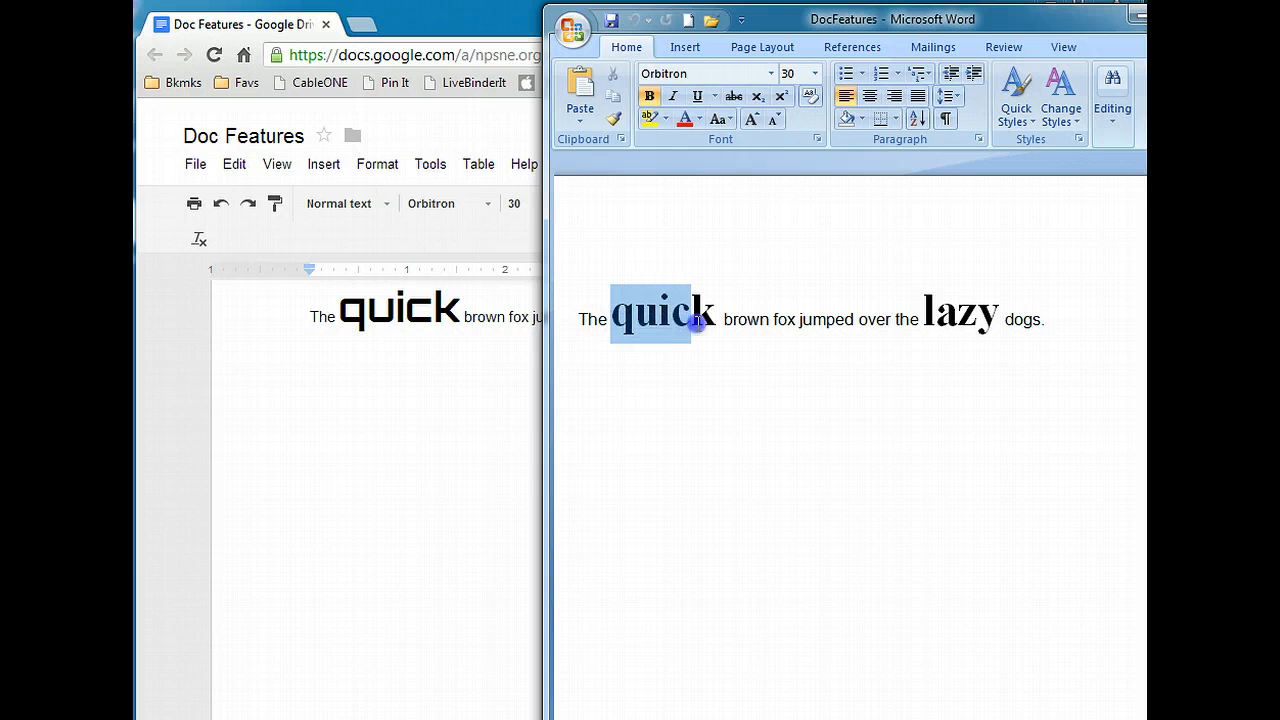
{"action": "mouse_move", "coordinate": [700, 320]}
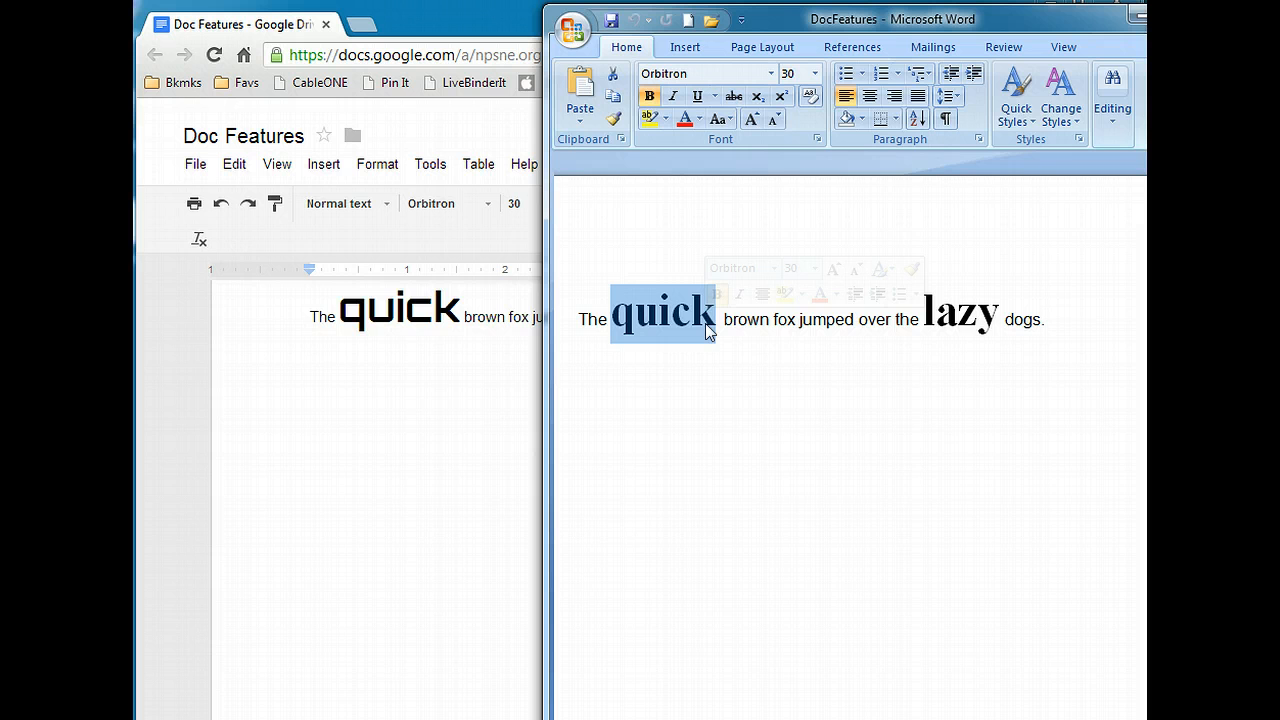
{"action": "mouse_move", "coordinate": [771, 413]}
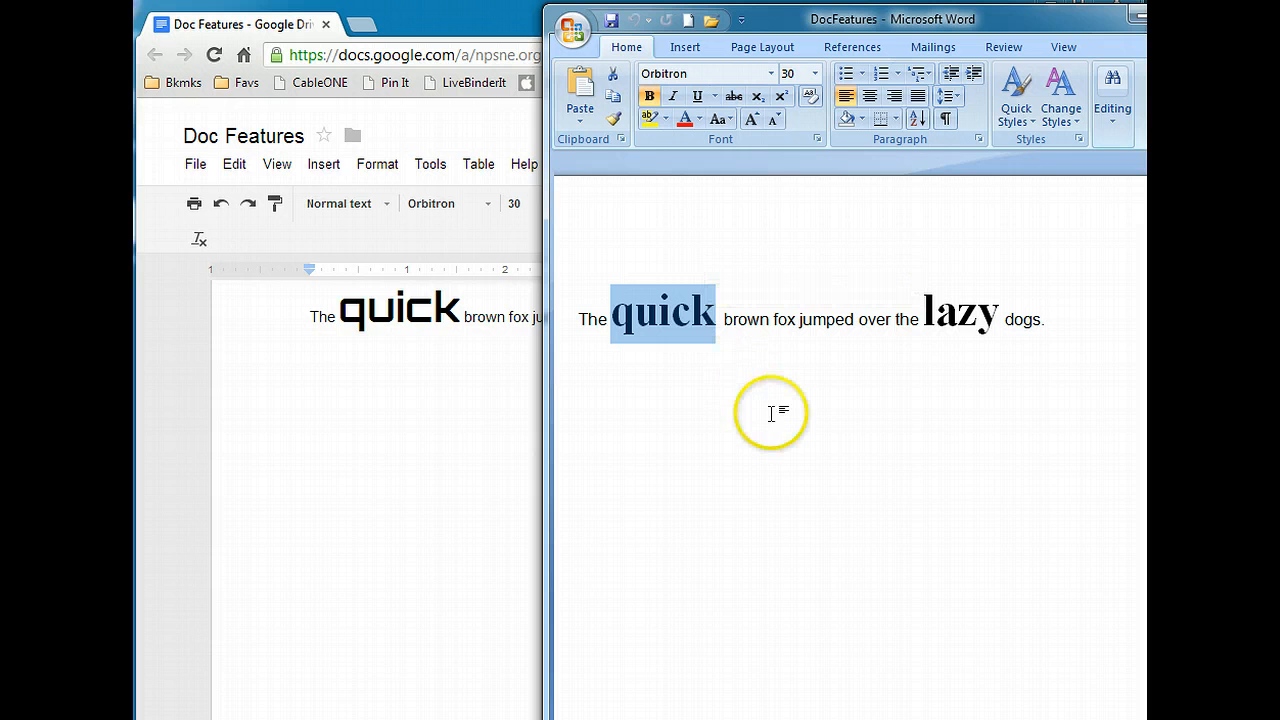
{"action": "left_click", "coordinate": [785, 400]}
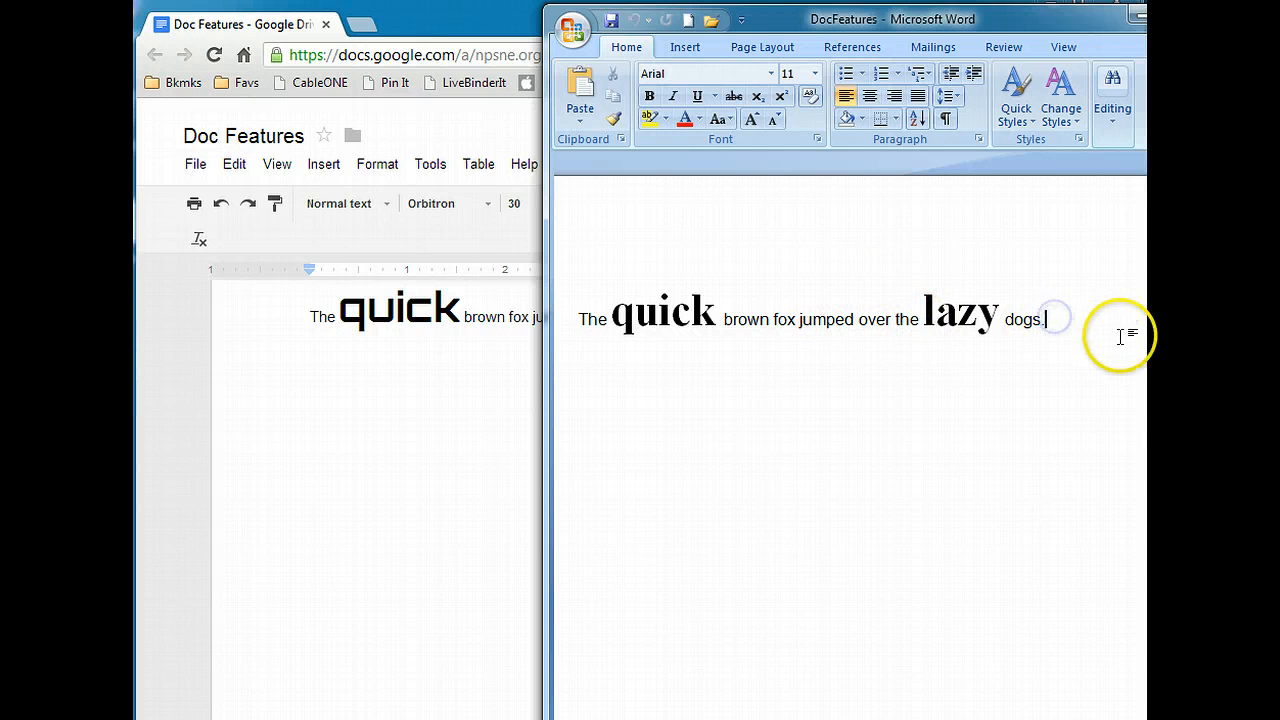
{"action": "key", "text": "backspace"}
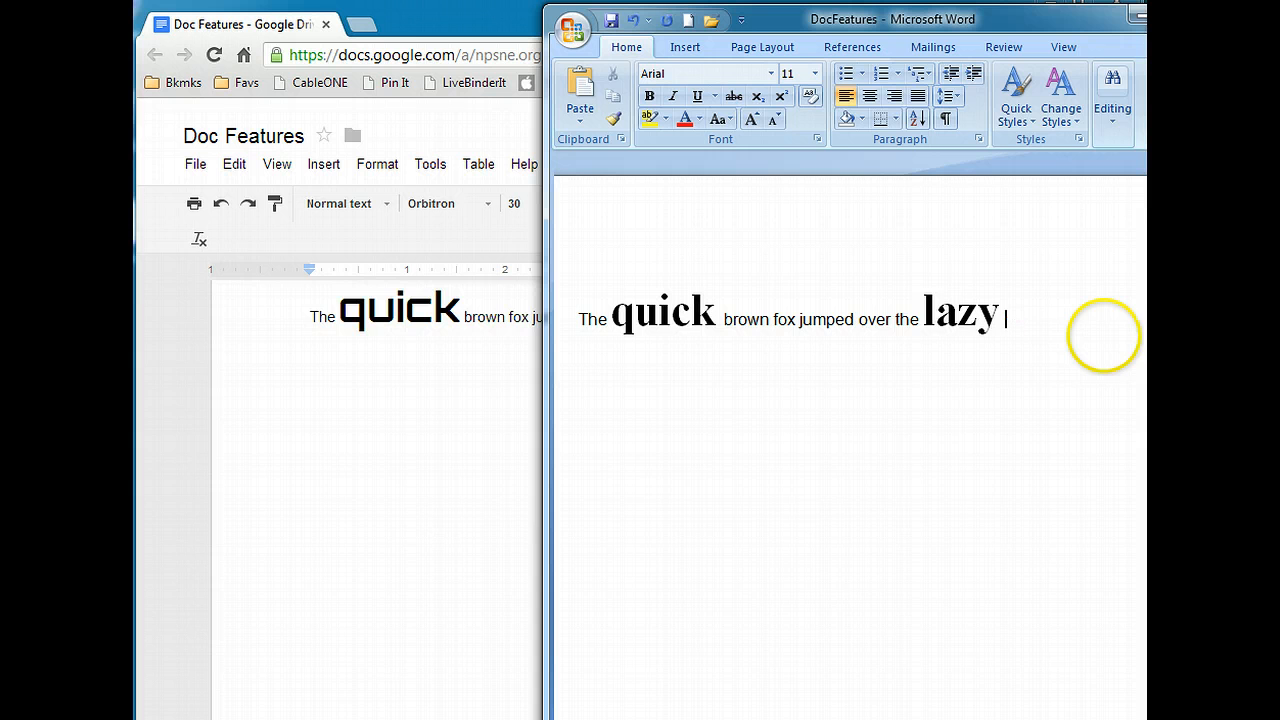
{"action": "mouse_move", "coordinate": [945, 335]}
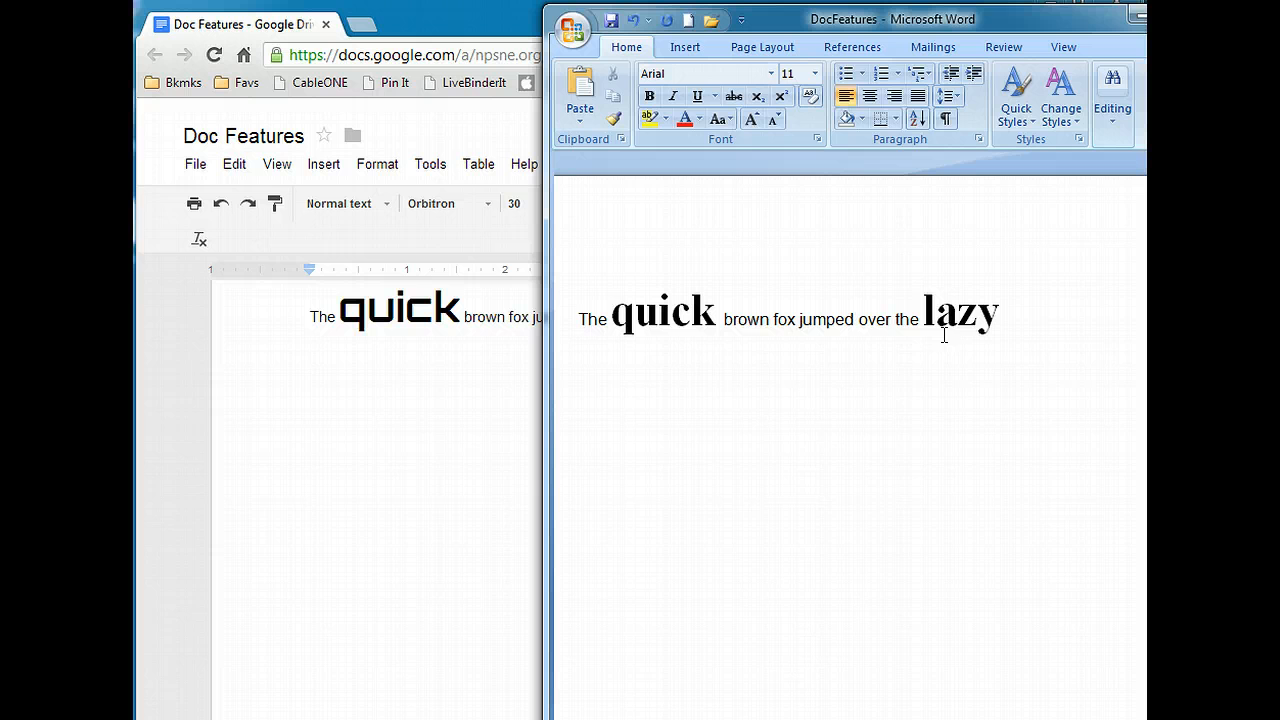
{"action": "left_click", "coordinate": [1005, 318]}
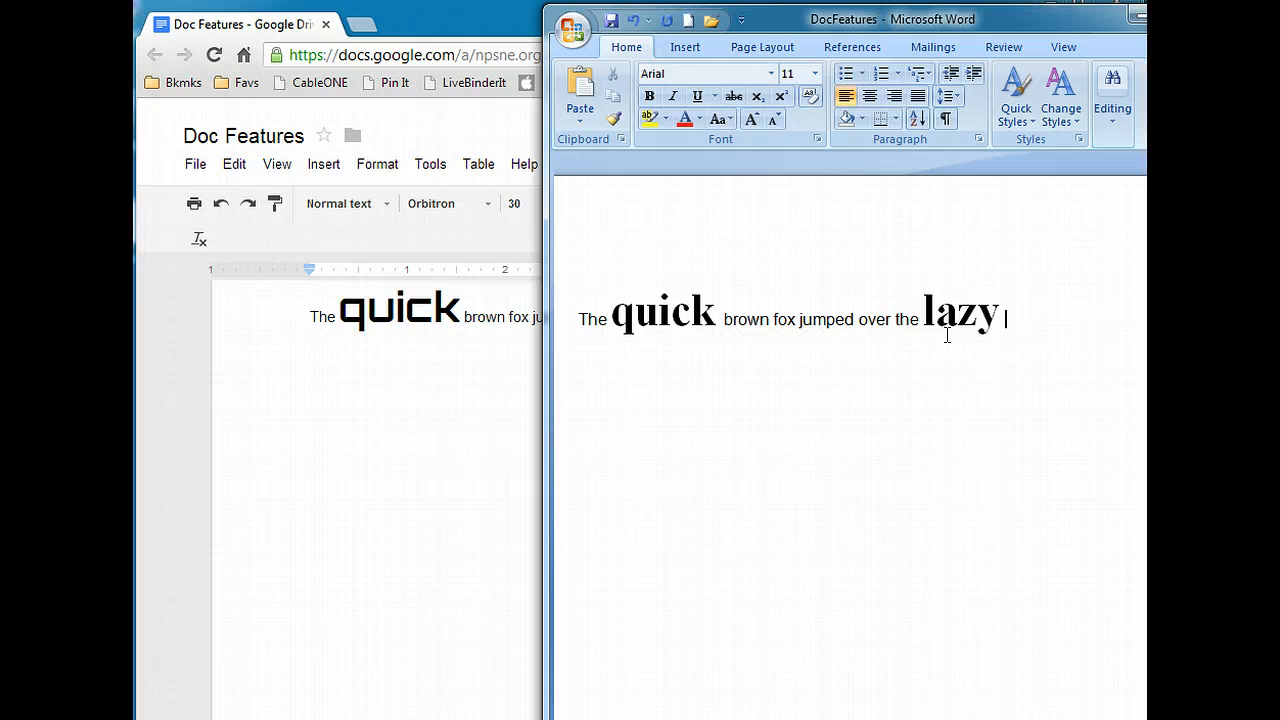